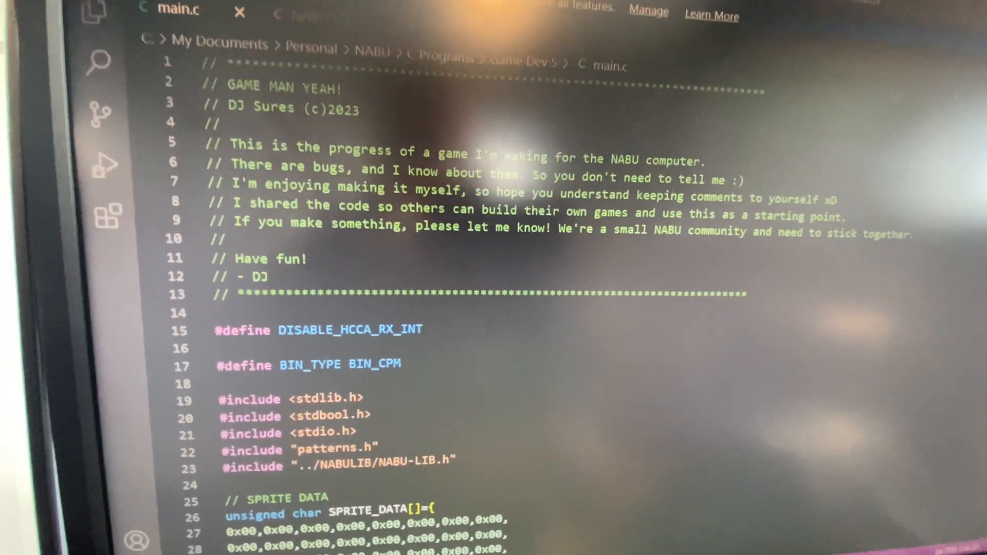
Scroll main.c past the sprite data, rock struct and doGameLoop to reach the myVdpISR interrupt routine
scroll(down, 3)
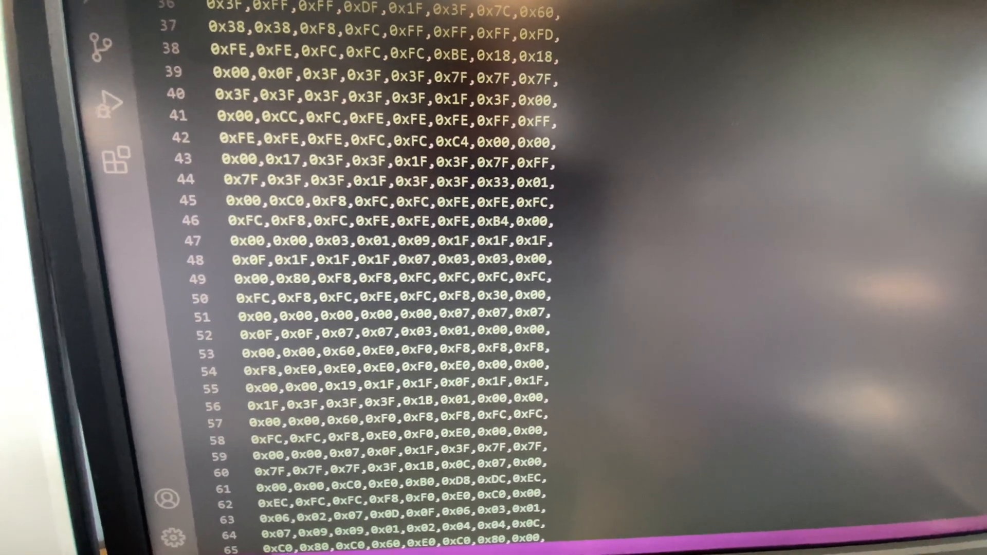
scroll(down, 3)
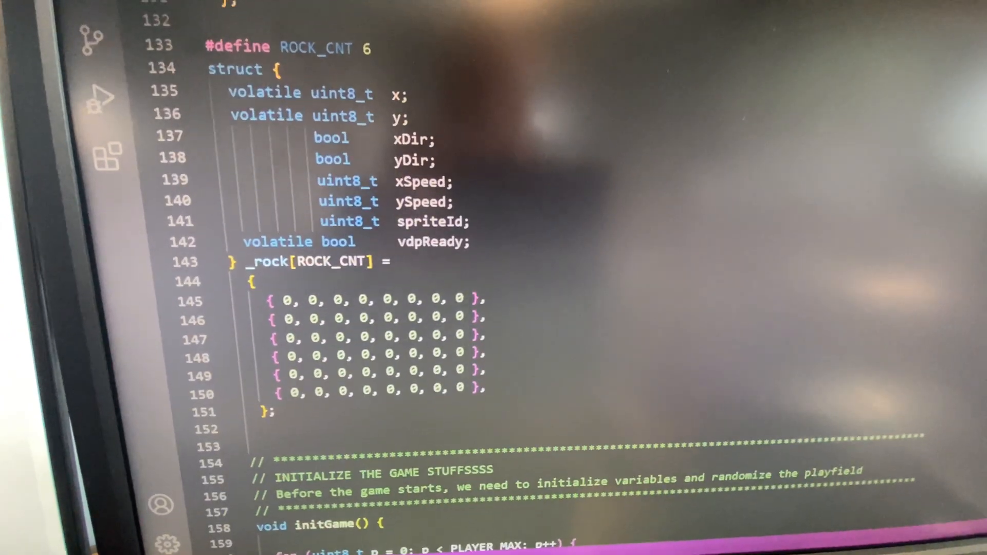
scroll(up, 3)
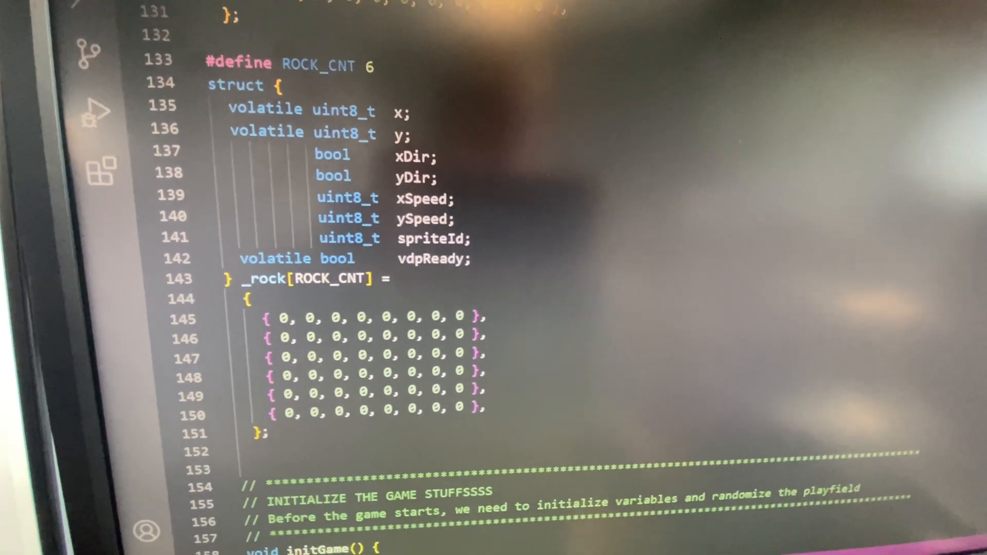
scroll(down, 3)
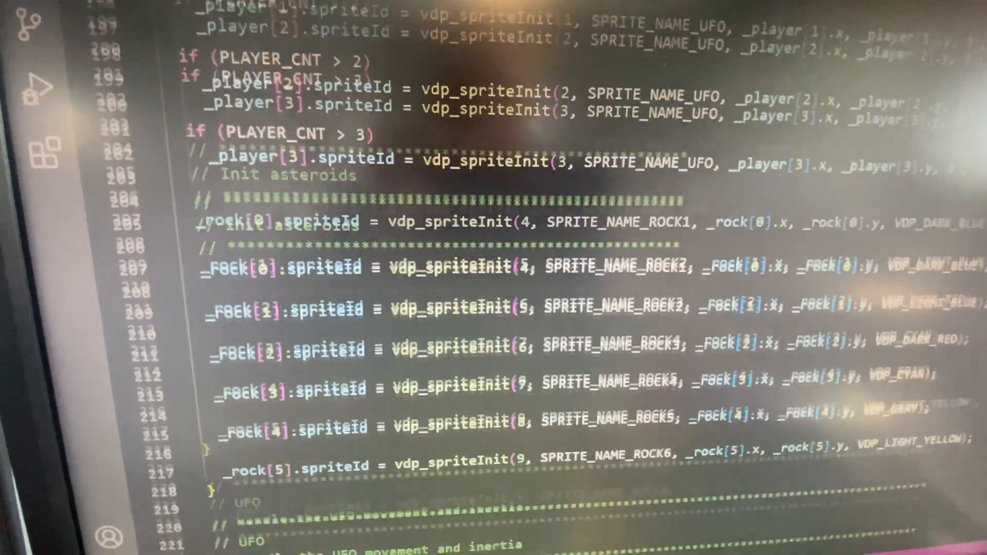
scroll(down, 3)
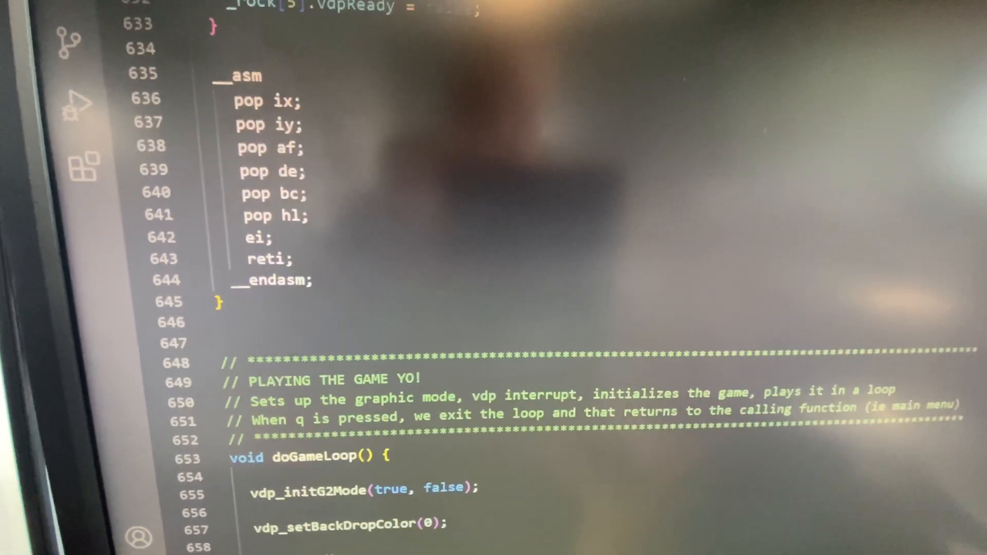
scroll(down, 3)
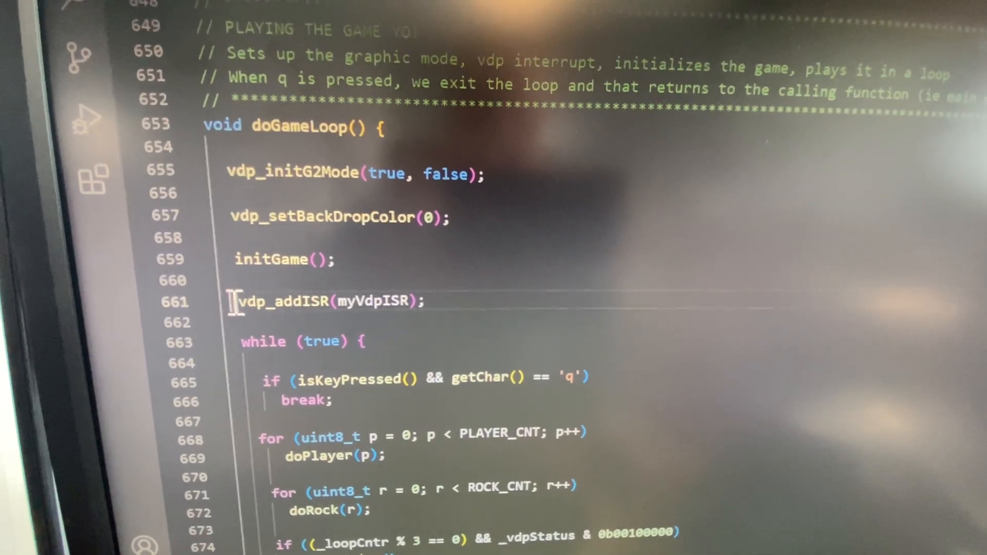
scroll(up, 3)
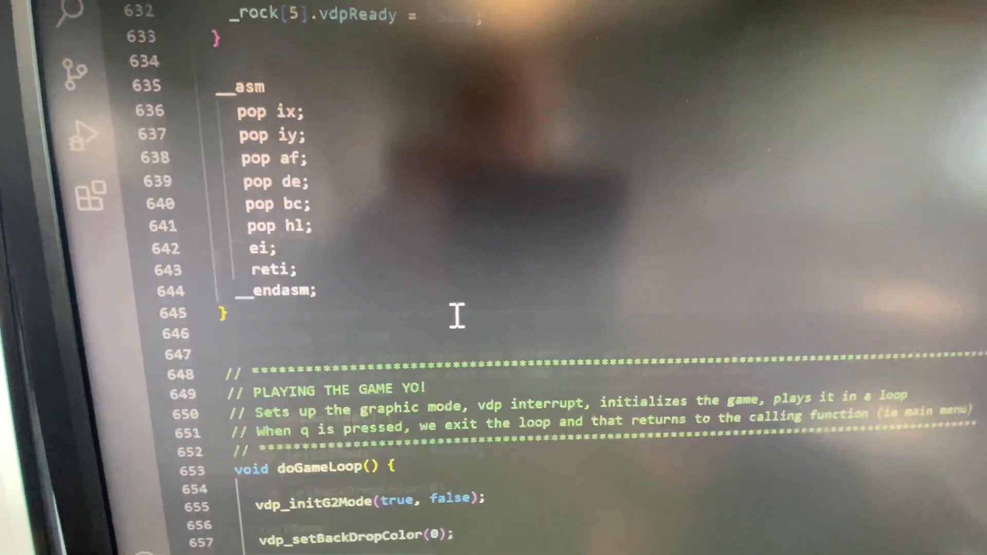
scroll(up, 3)
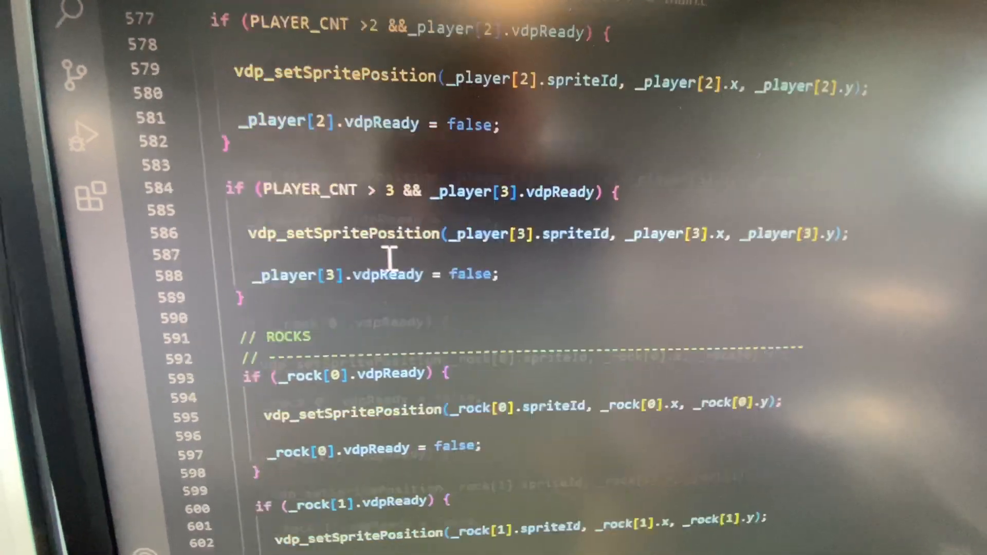
scroll(up, 3)
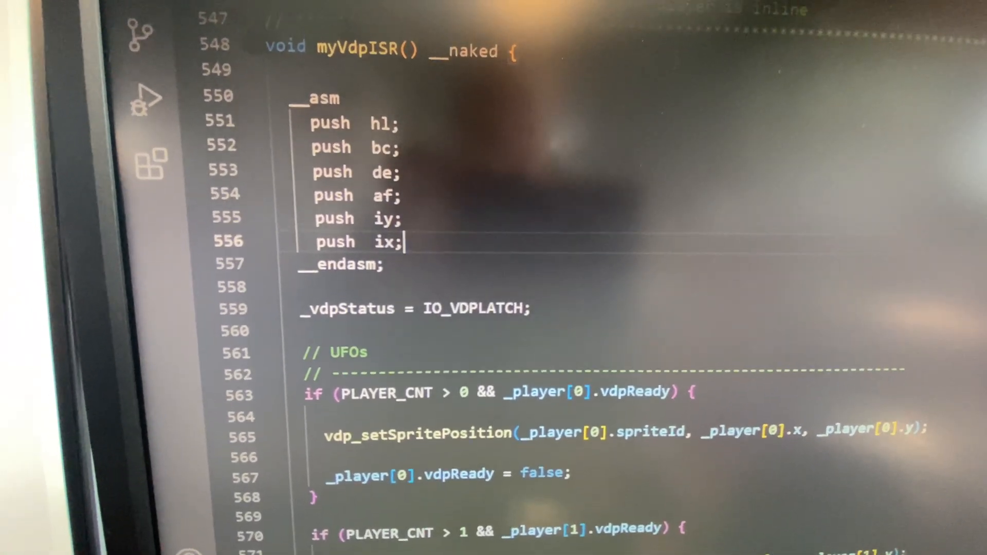
scroll(up, 3)
text(myv)
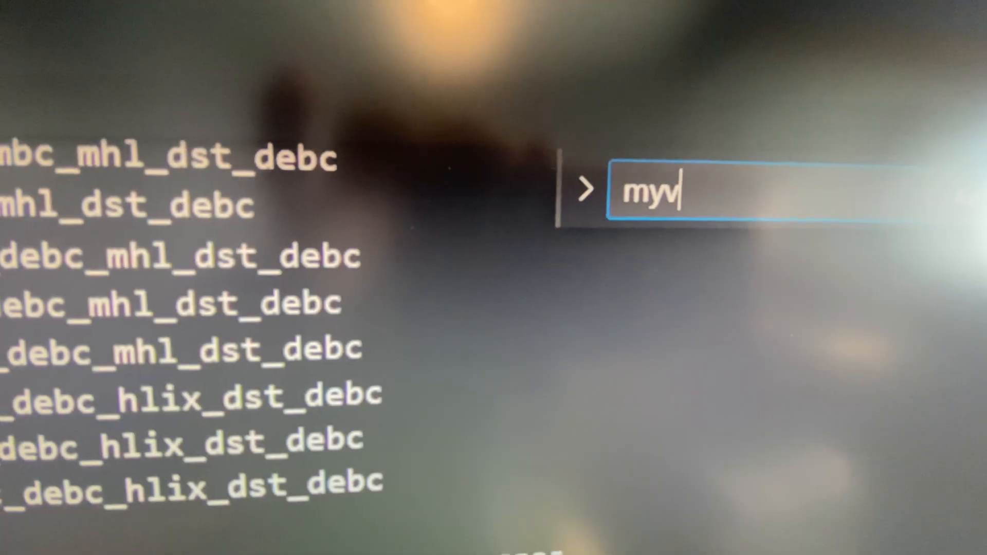
Find myVdpISR in the listing file and read its generated push/ld/call instructions
text(dp)
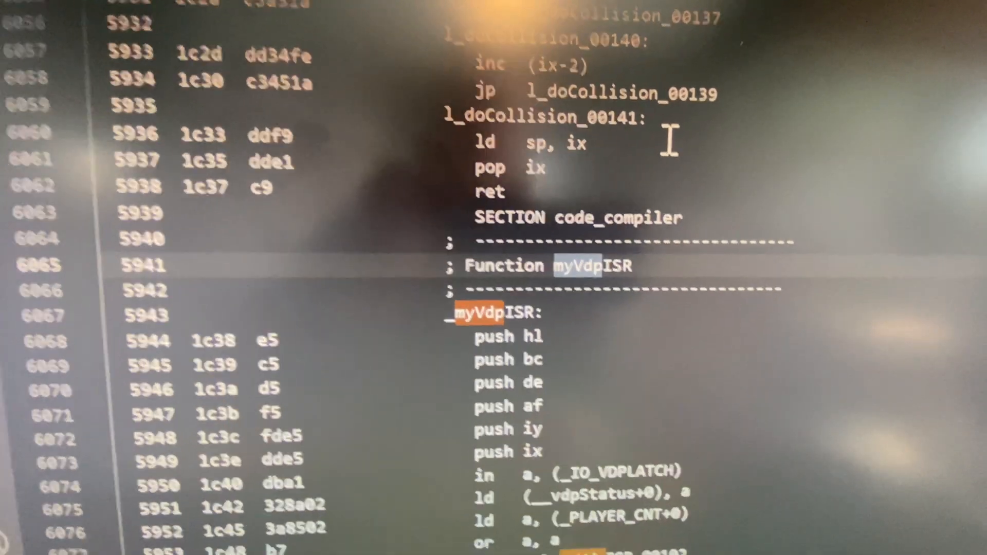
scroll(down, 3)
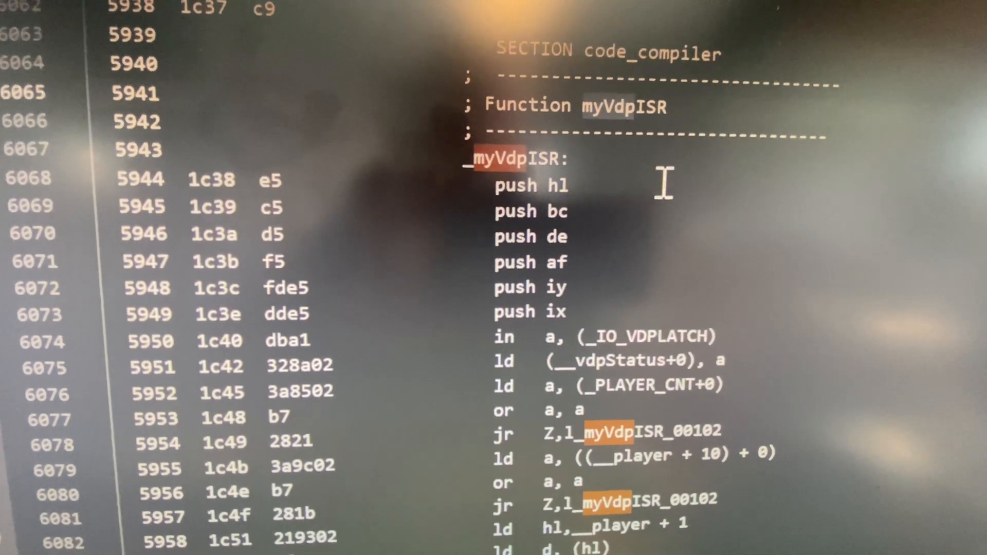
scroll(down, 3)
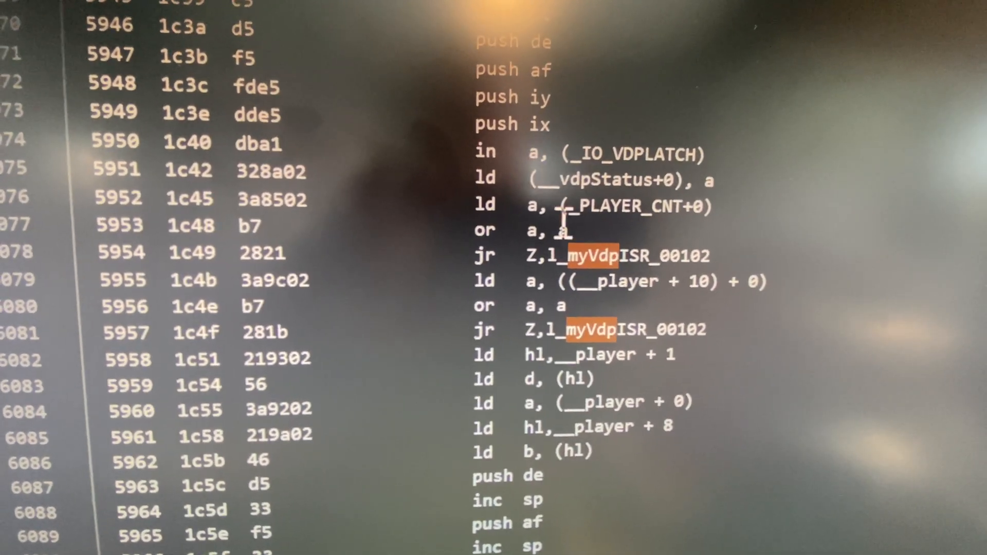
scroll(down, 3)
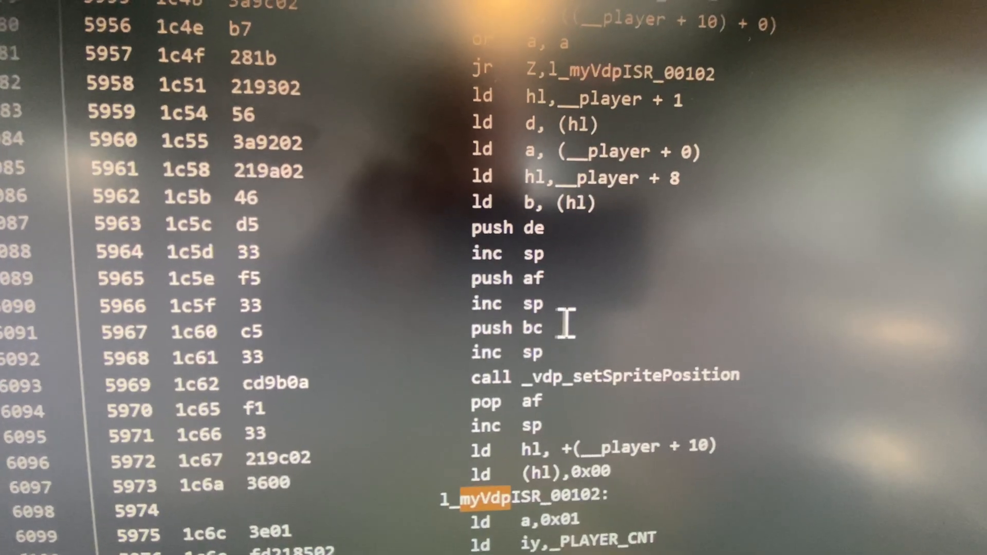
scroll(up, 3)
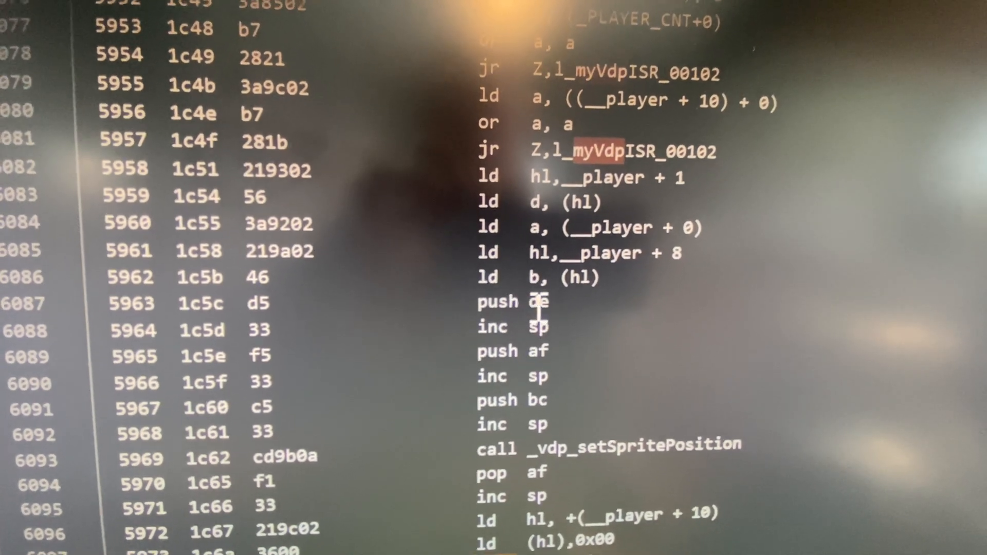
scroll(up, 3)
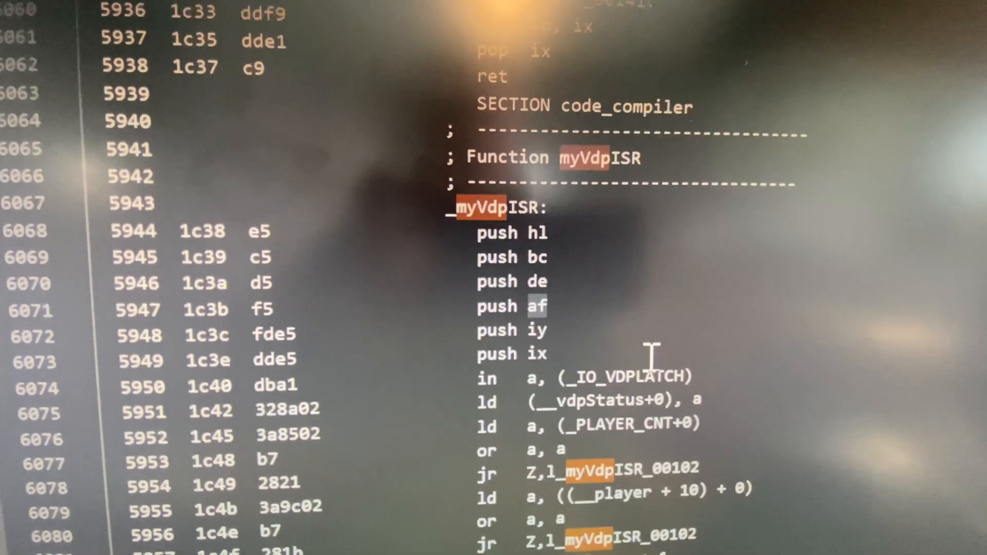
scroll(up, 3)
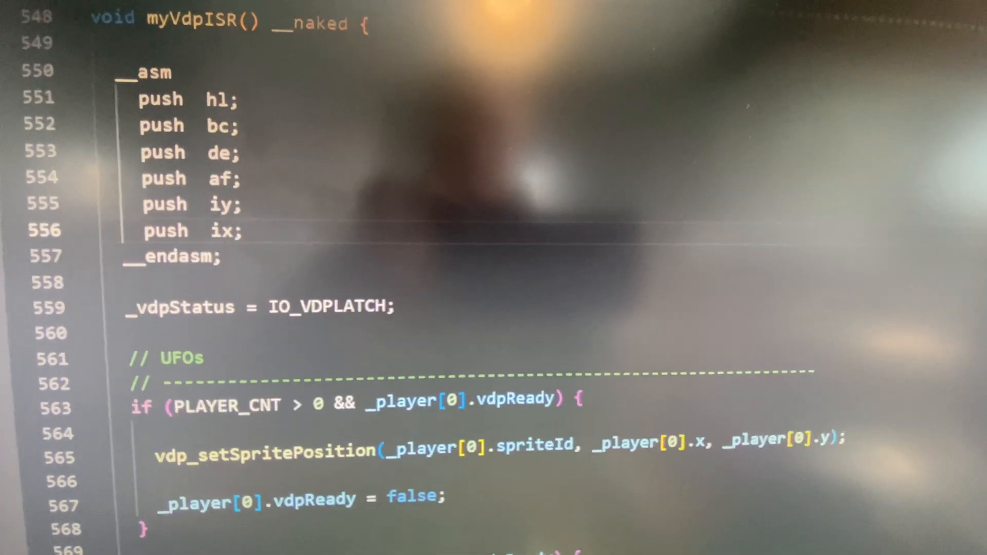
Compare the push/pop blocks of isrKeyboard and isrHCCARX in the NABU-LIB header against myVdpISR's six register saves
scroll(up, 3)
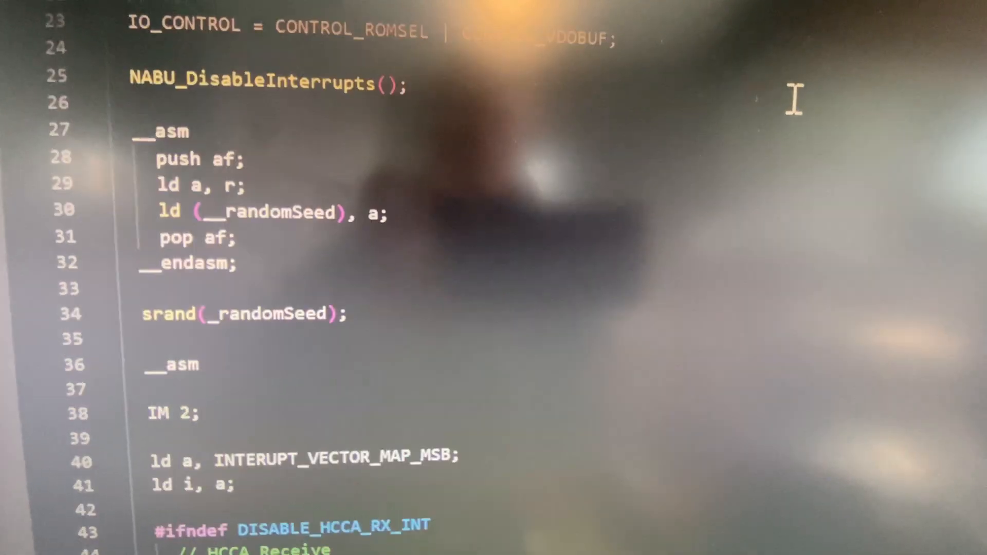
scroll(down, 3)
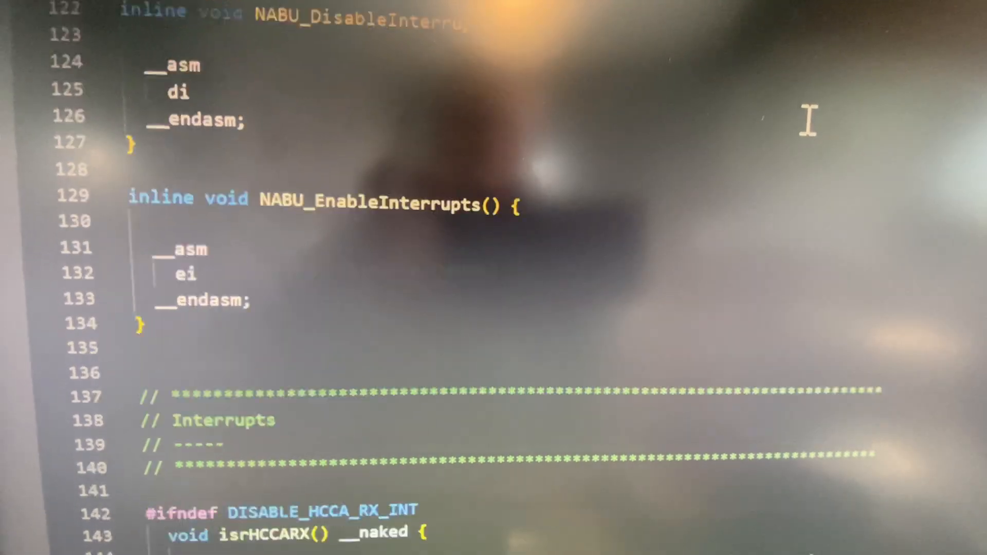
scroll(down, 3)
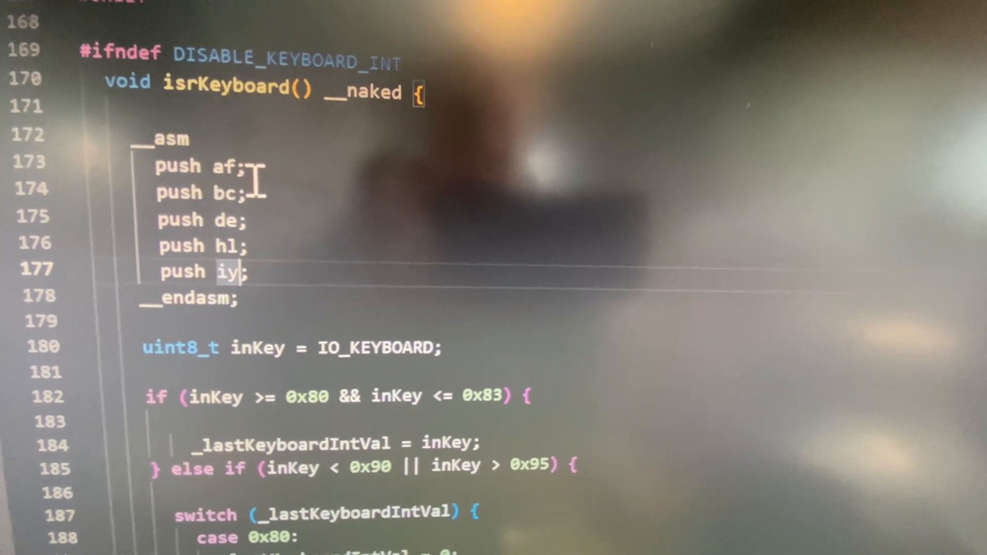
scroll(up, 3)
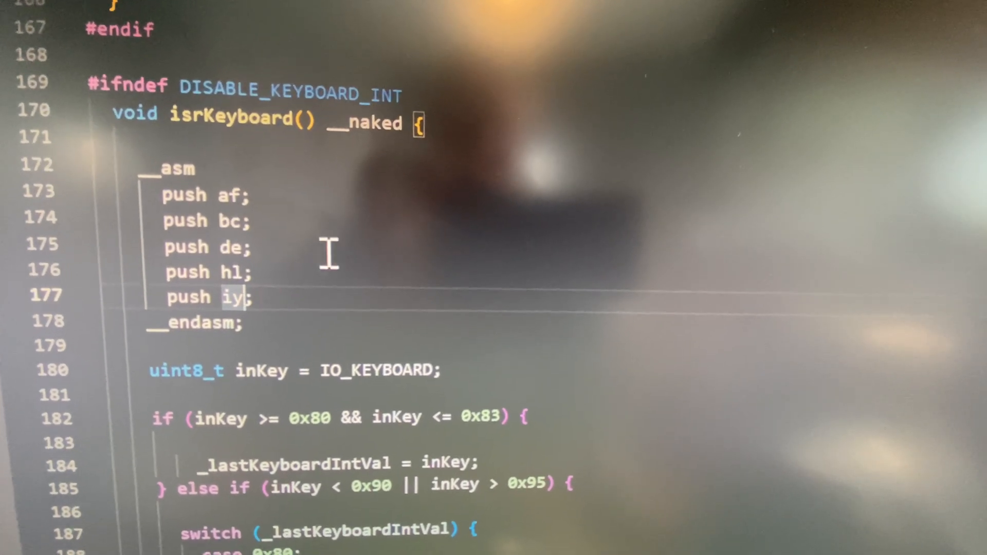
scroll(up, 3)
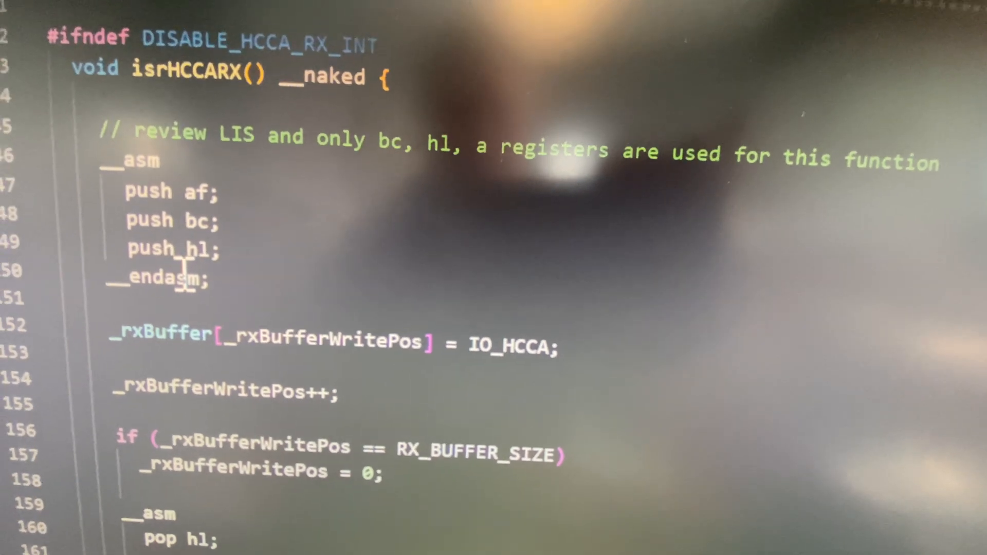
scroll(down, 3)
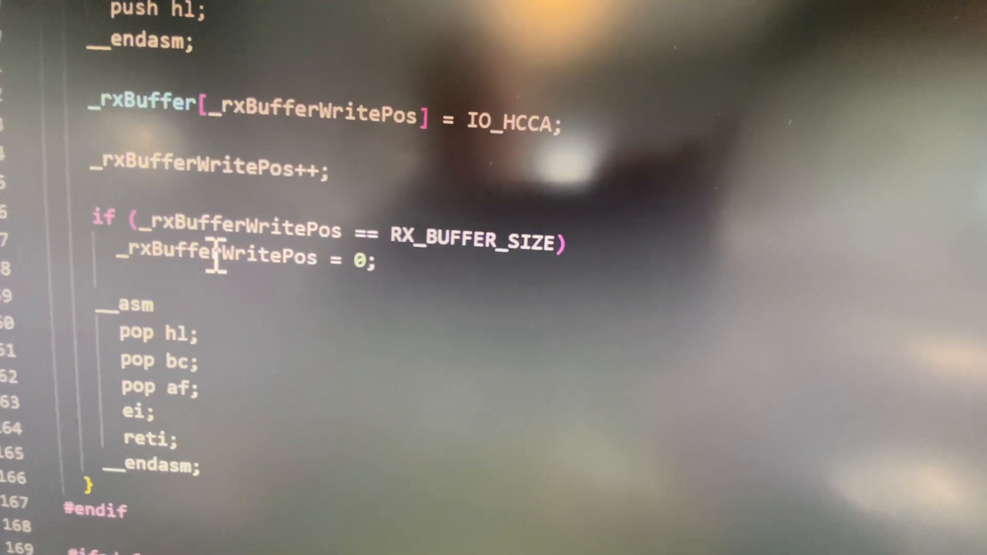
scroll(up, 3)
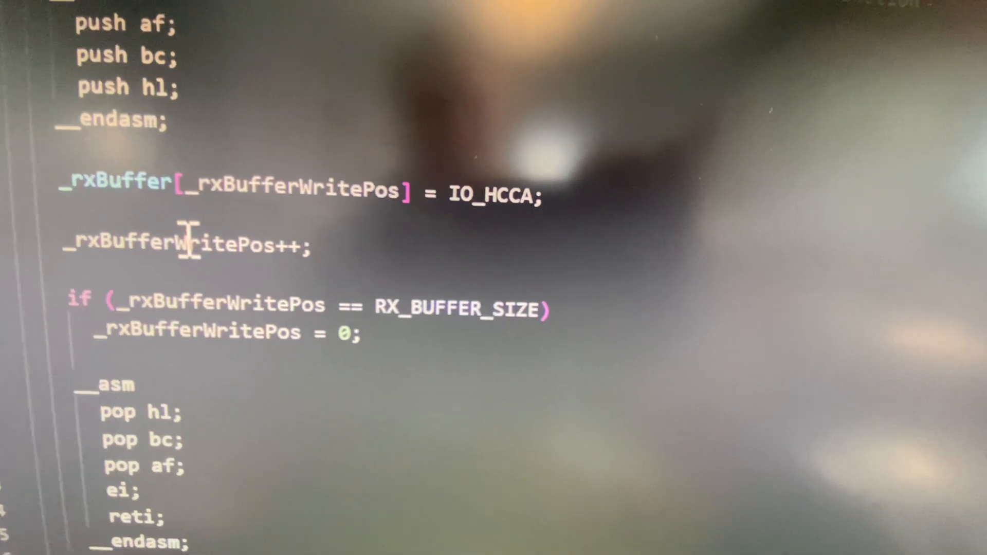
scroll(down, 3)
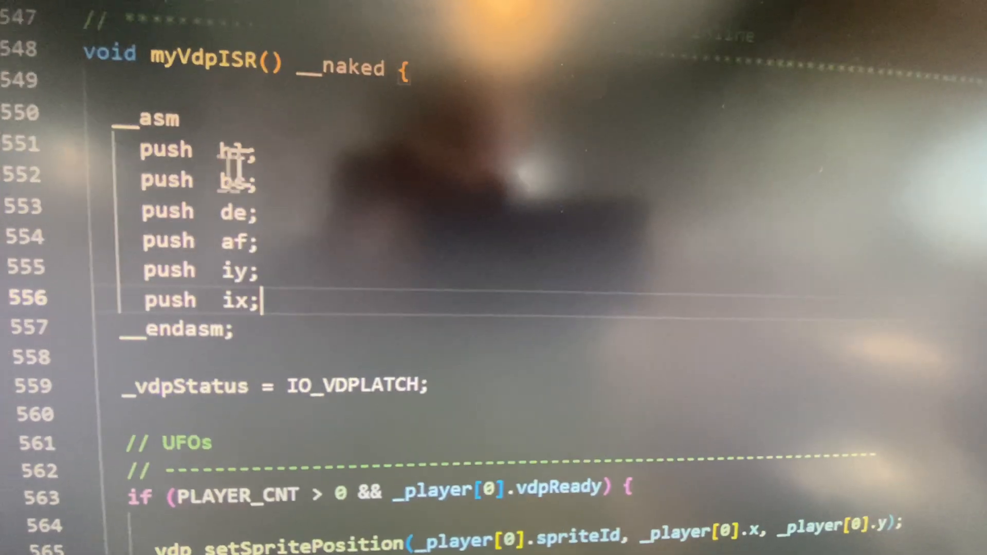
scroll(down, 3)
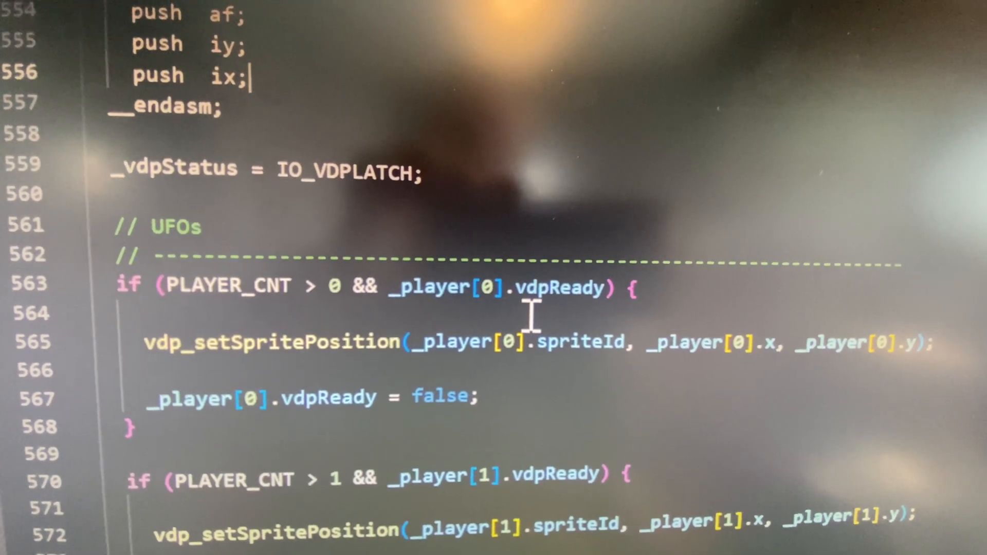
scroll(down, 3)
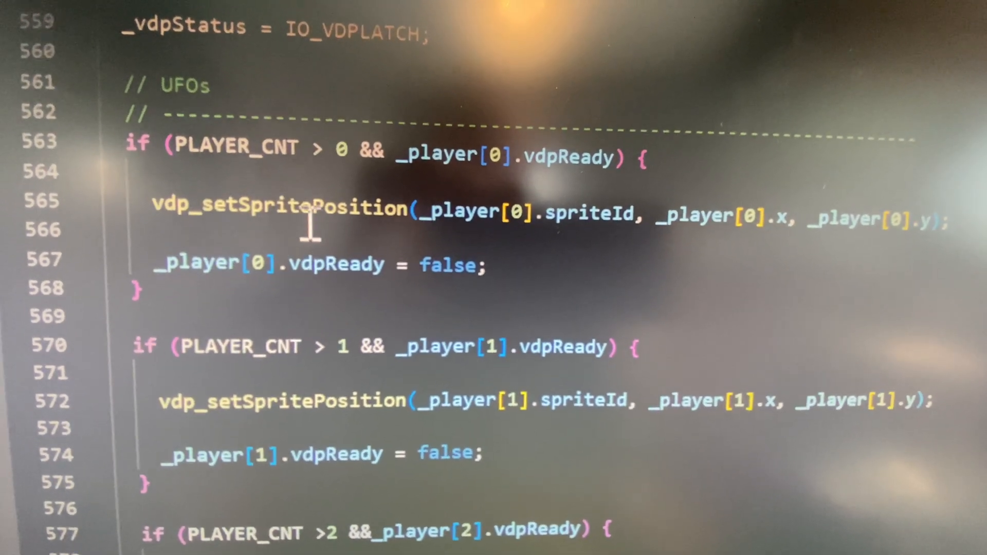
double_click(284, 208)
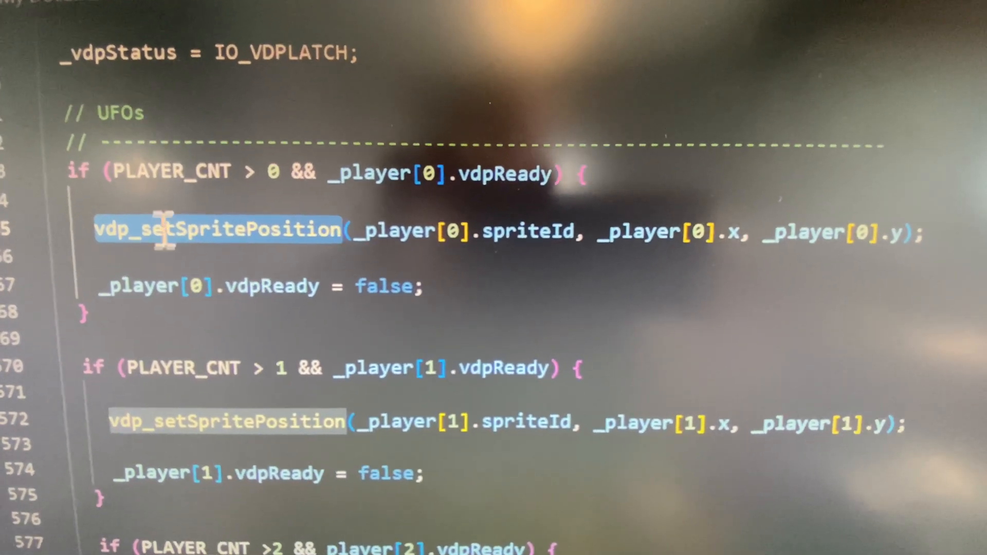
scroll(up, 3)
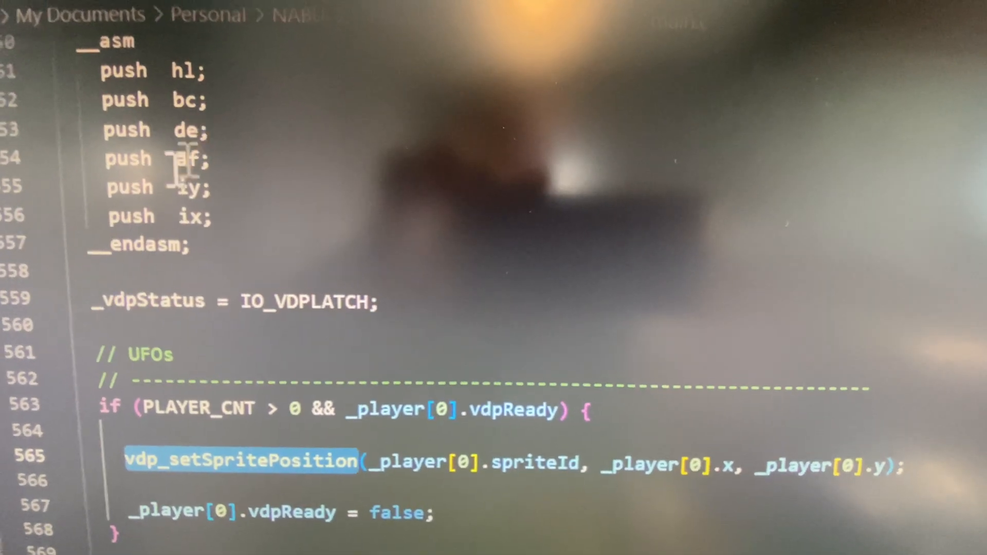
scroll(down, 3)
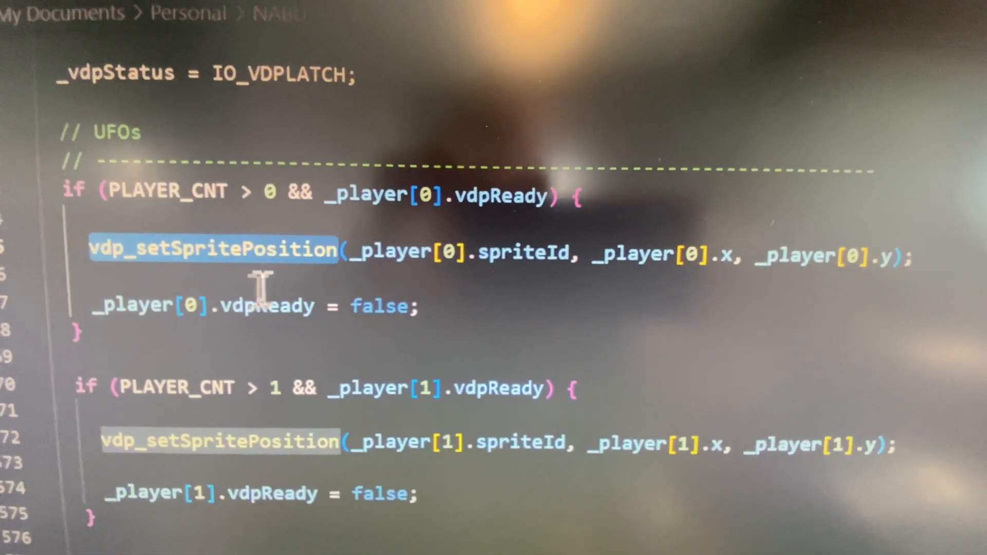
scroll(down, 3)
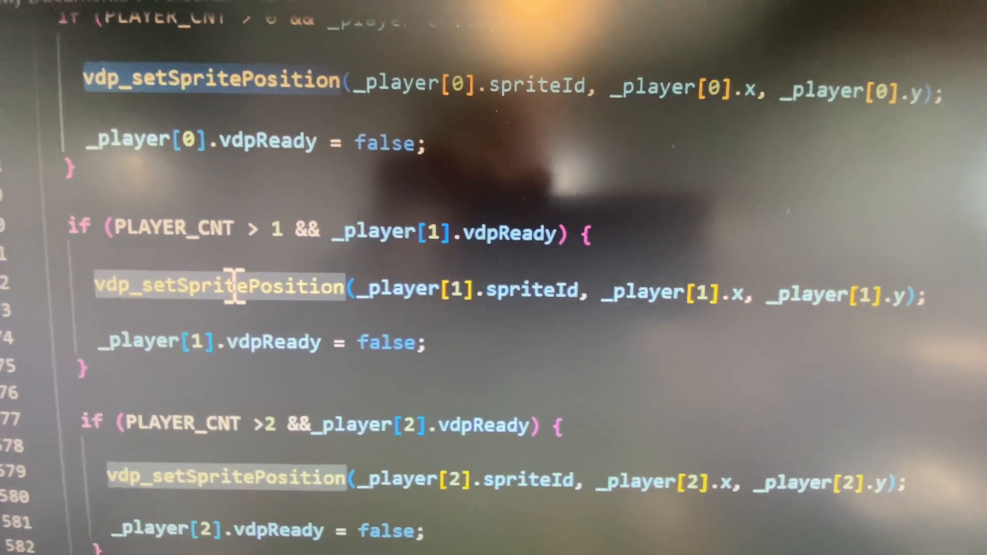
scroll(down, 3)
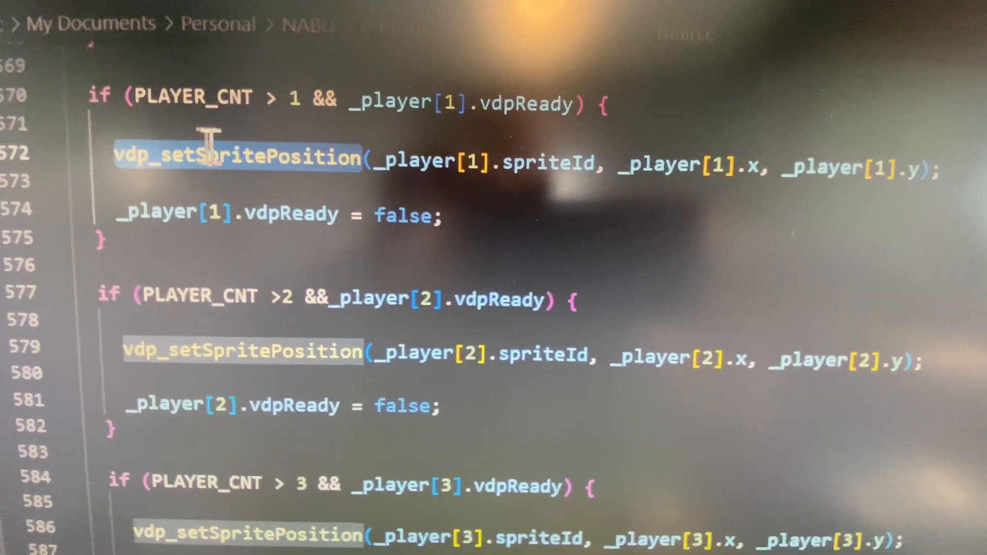
scroll(down, 3)
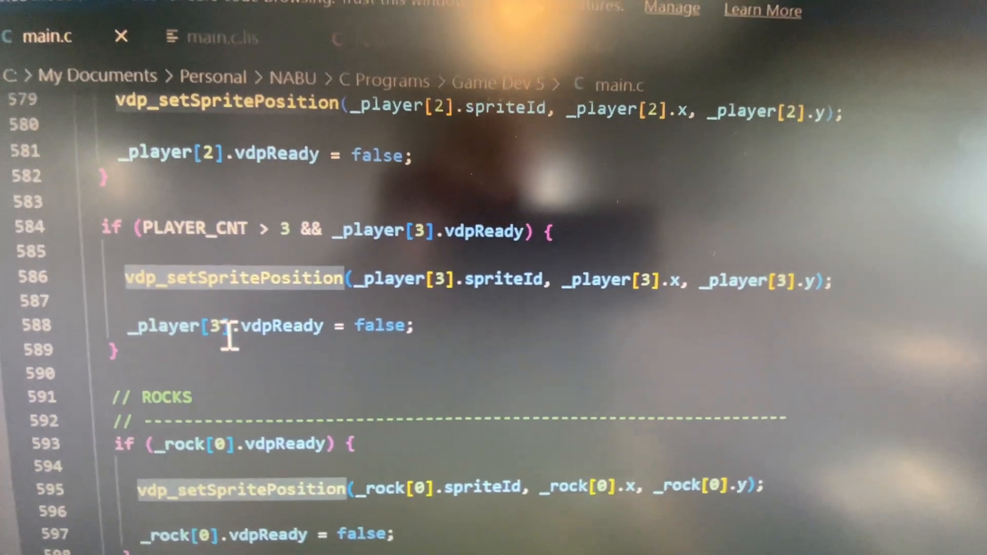
scroll(up, 3)
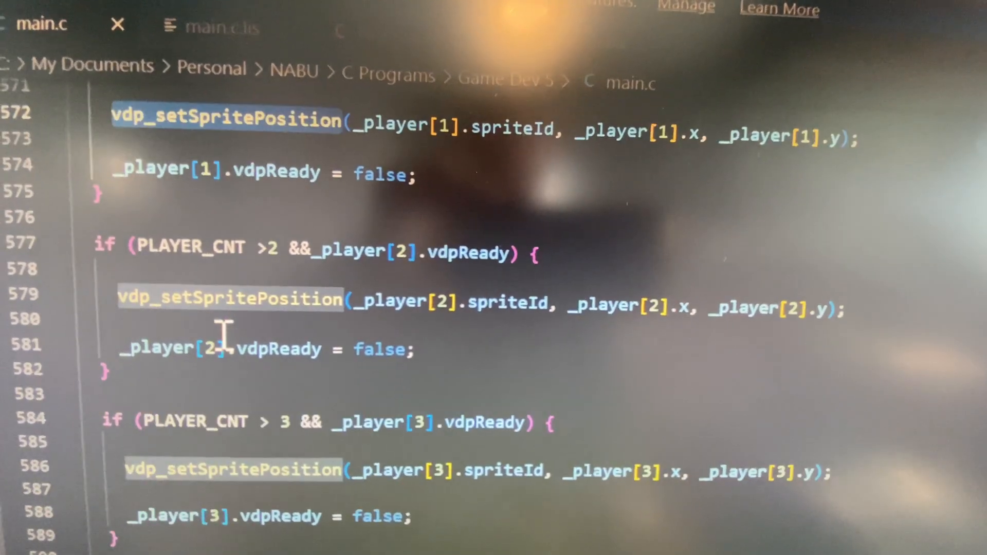
scroll(up, 3)
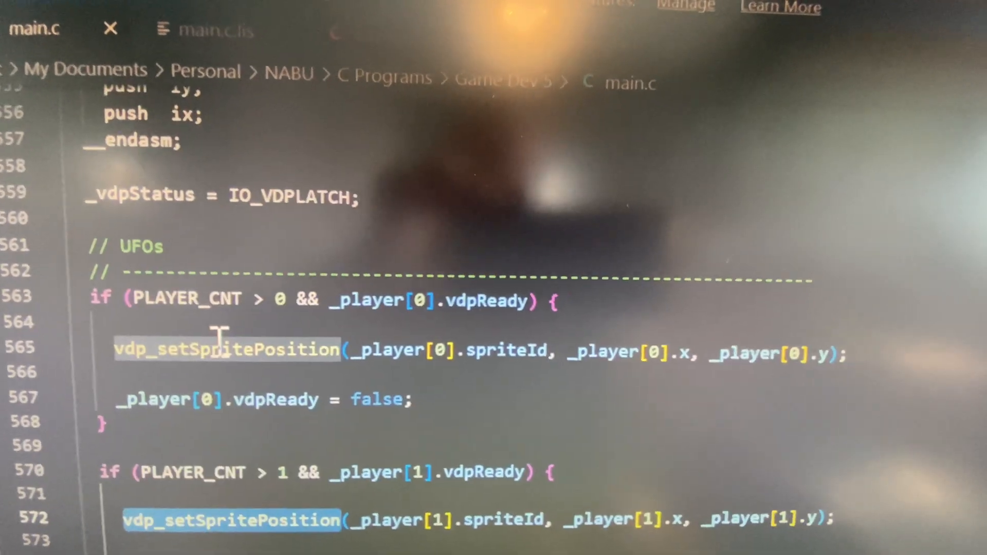
scroll(down, 3)
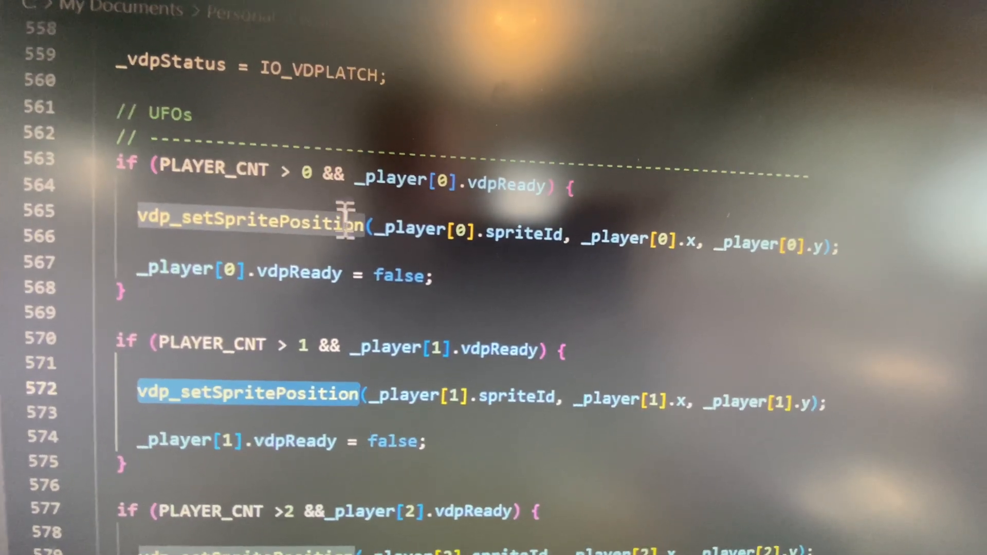
scroll(down, 3)
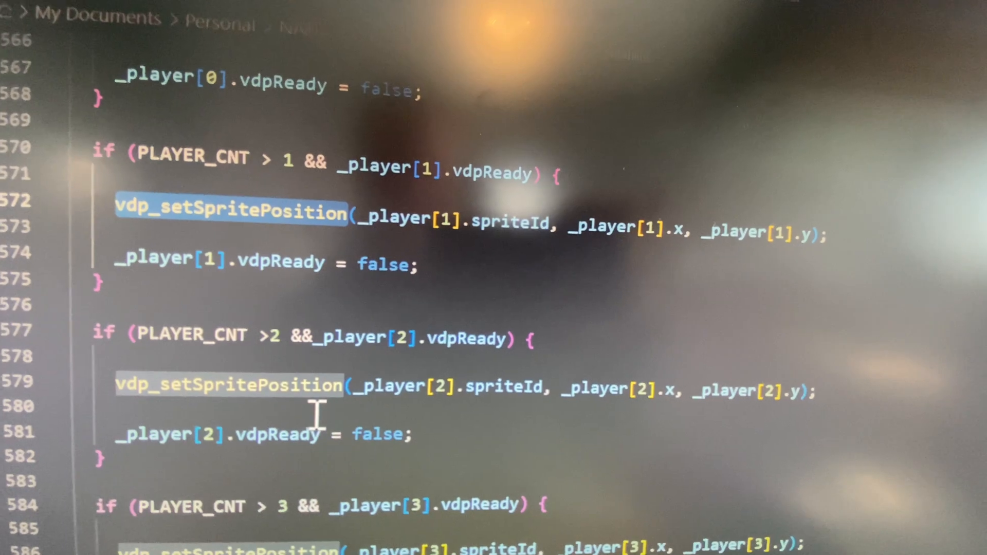
scroll(down, 3)
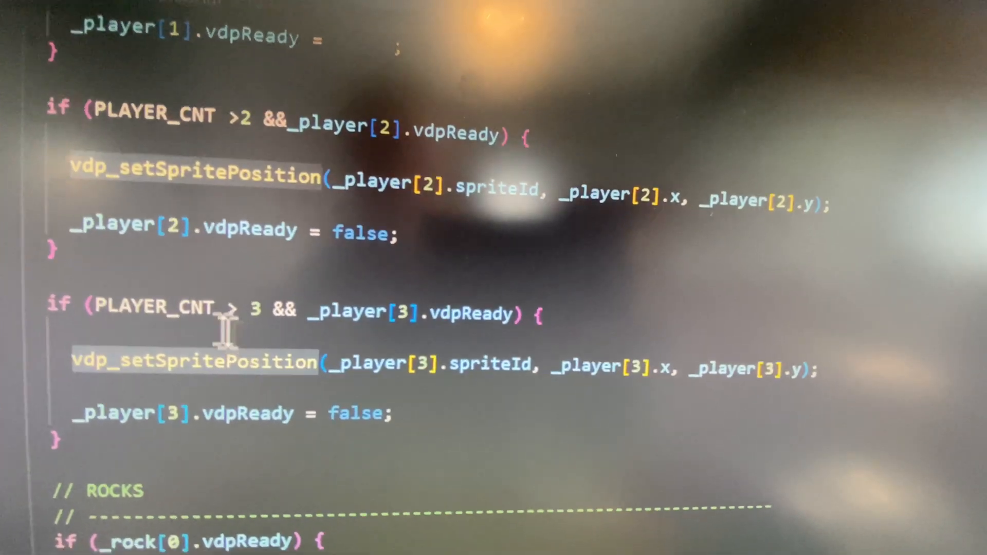
scroll(up, 3)
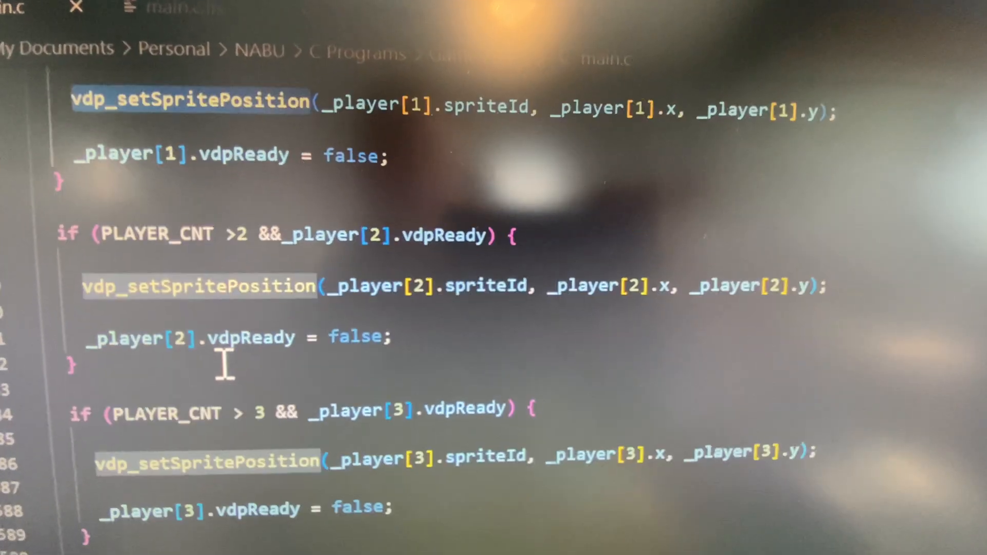
scroll(up, 3)
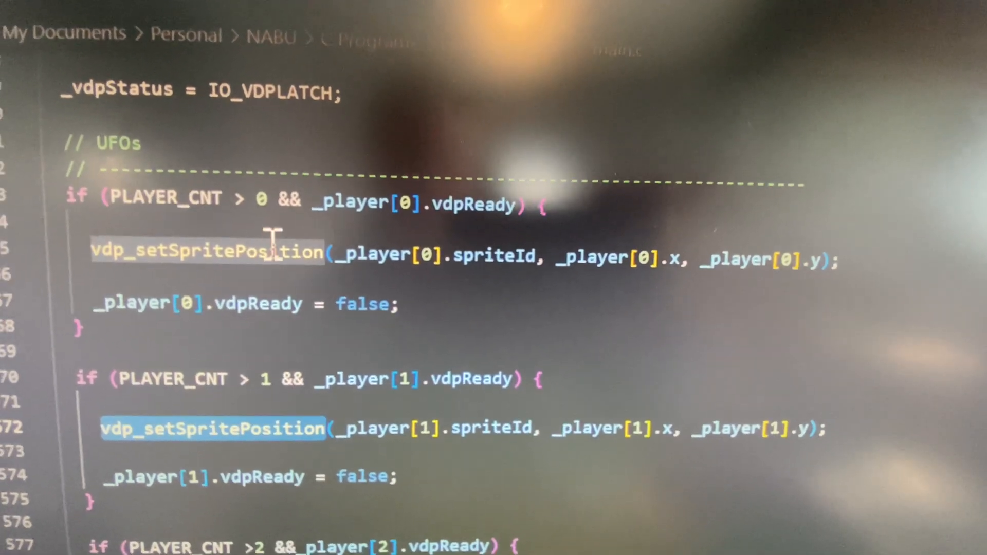
scroll(down, 3)
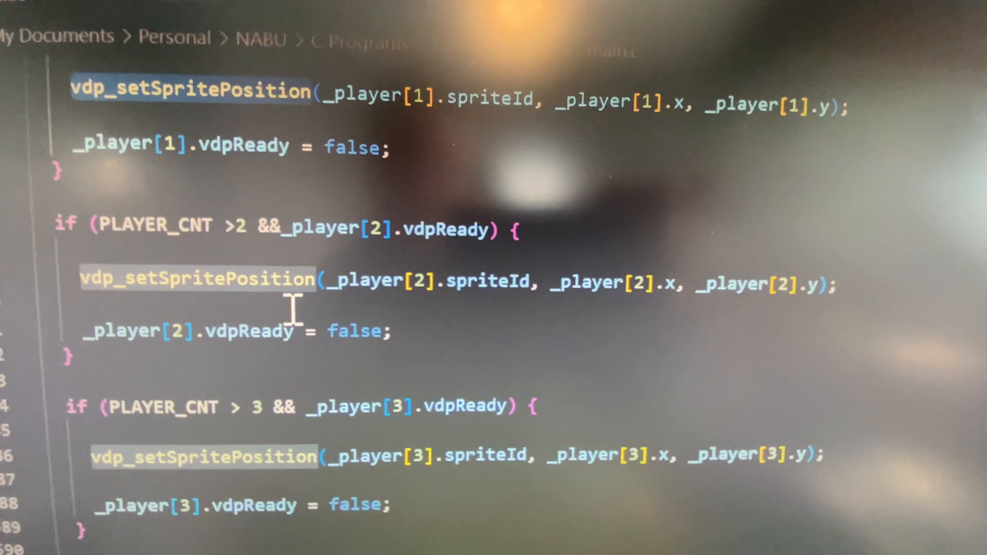
scroll(down, 3)
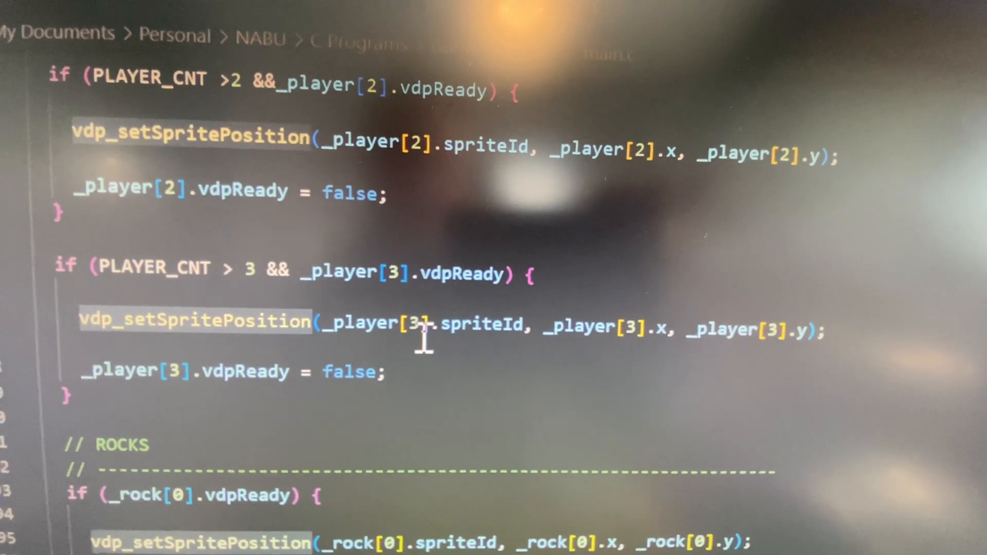
double_click(413, 324)
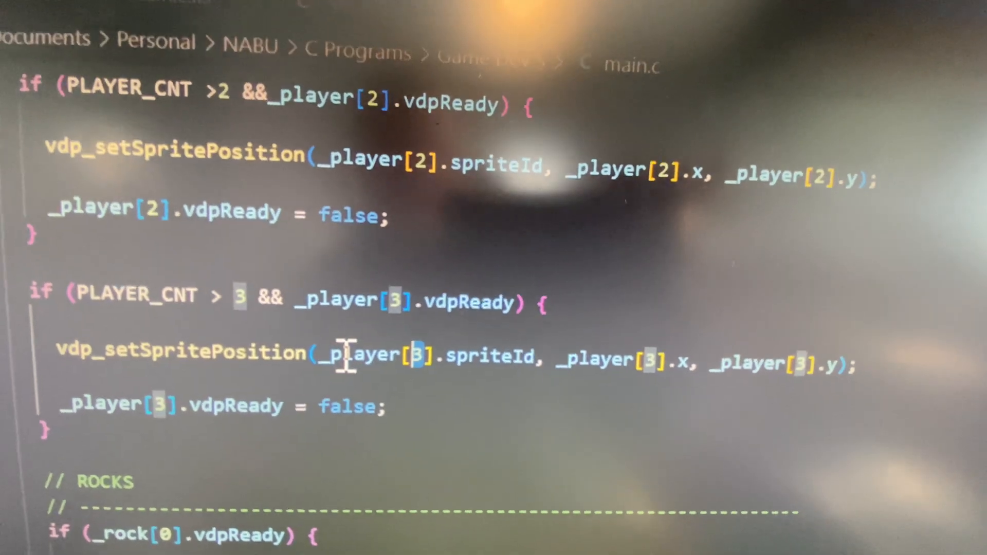
scroll(up, 3)
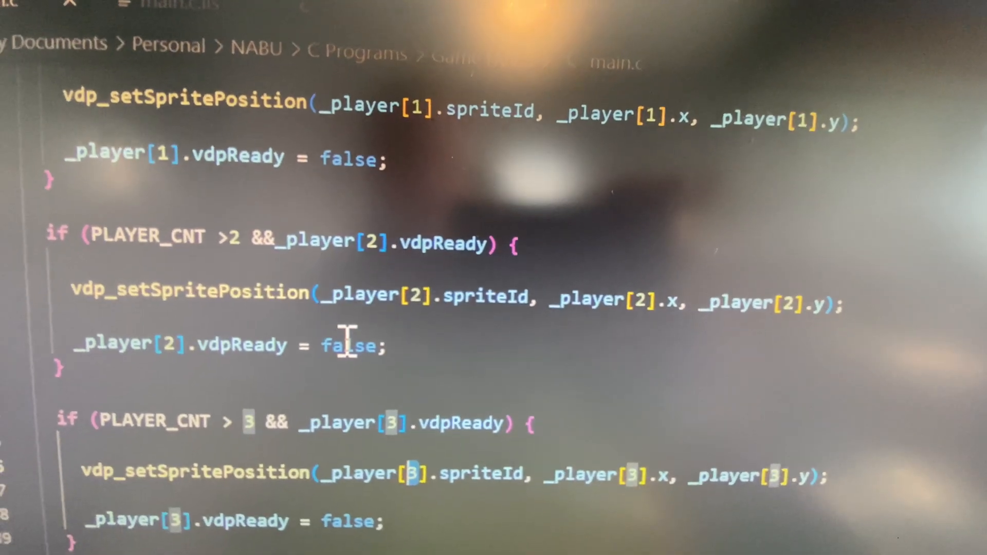
scroll(down, 3)
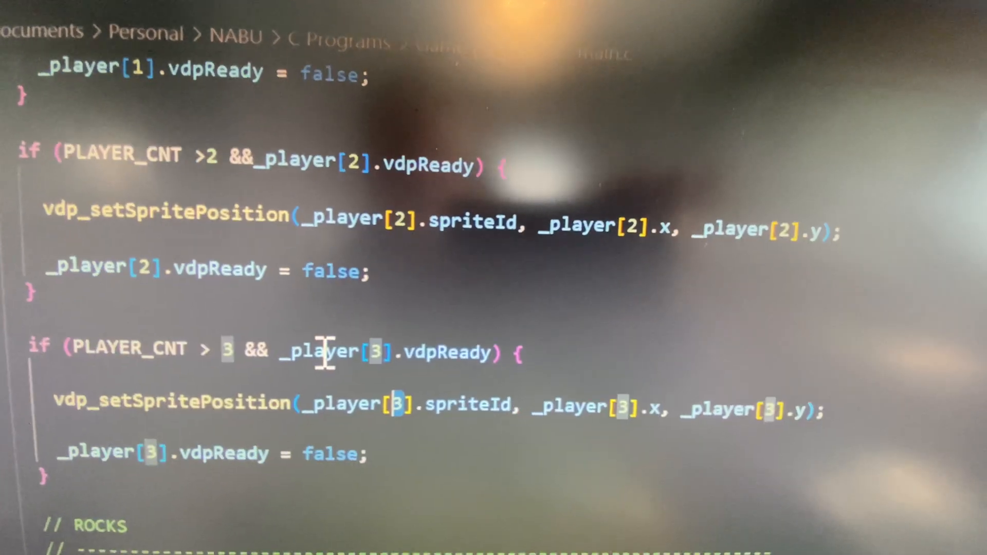
scroll(down, 3)
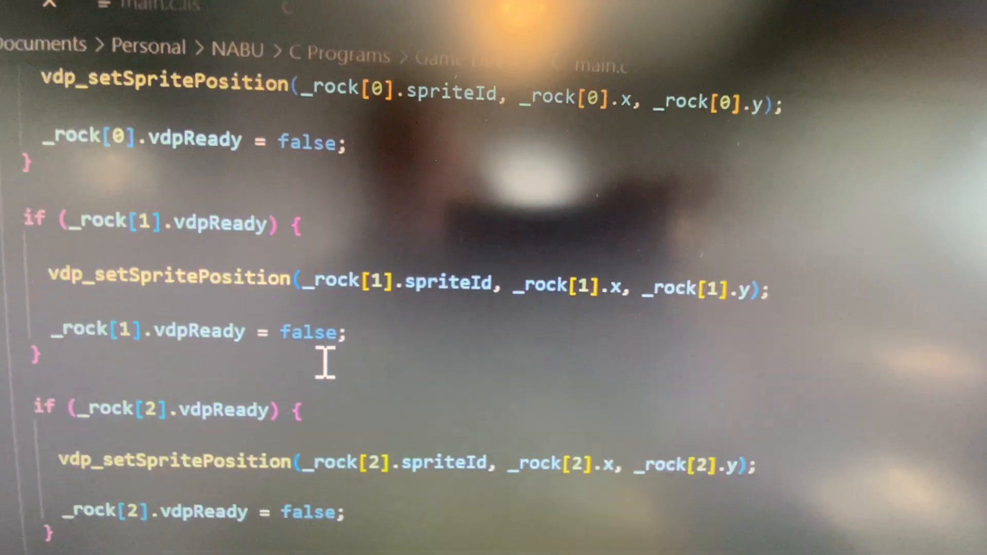
scroll(down, 3)
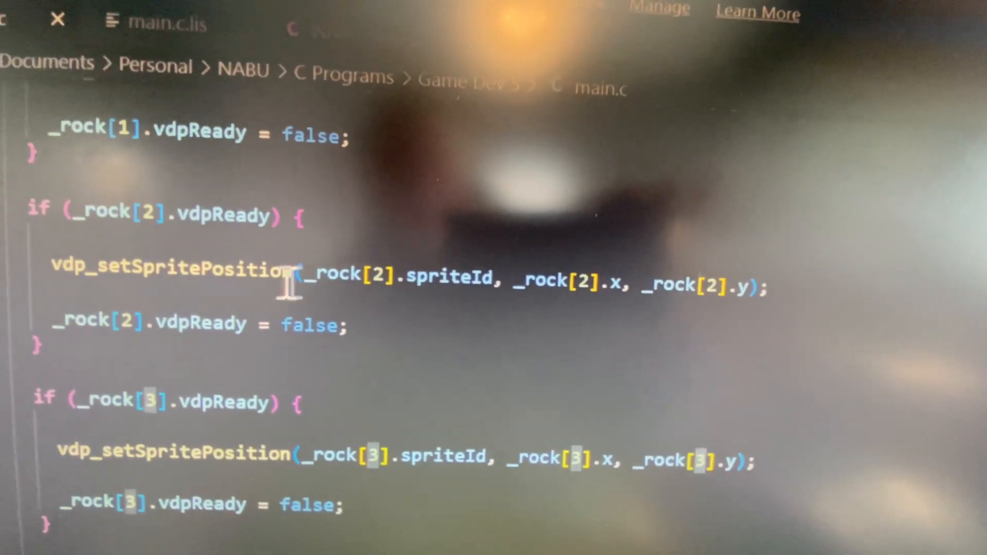
scroll(down, 3)
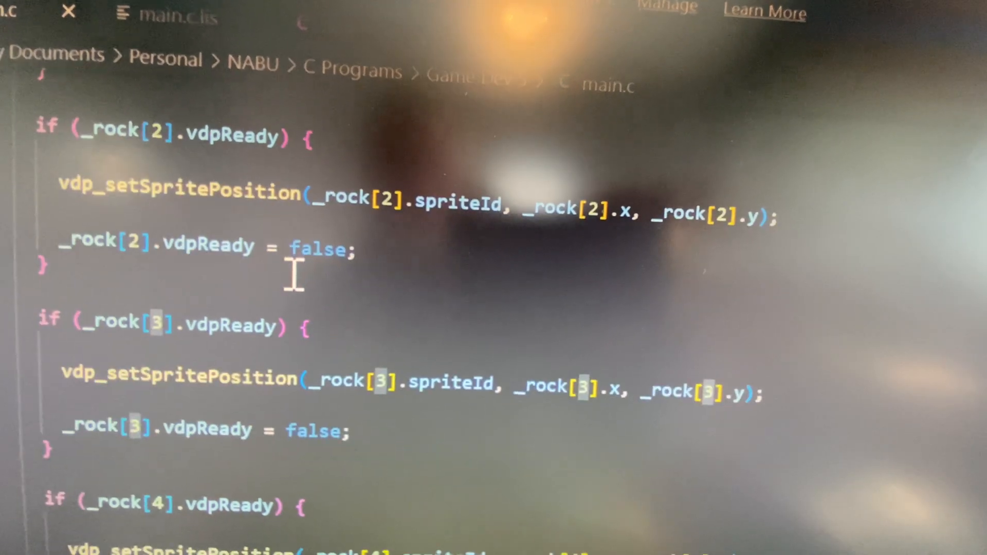
scroll(down, 3)
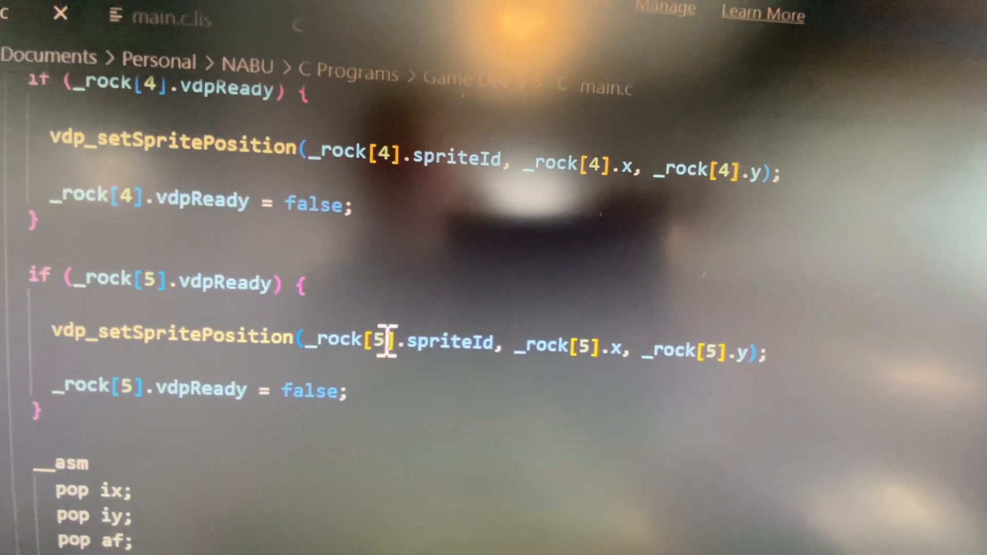
scroll(up, 3)
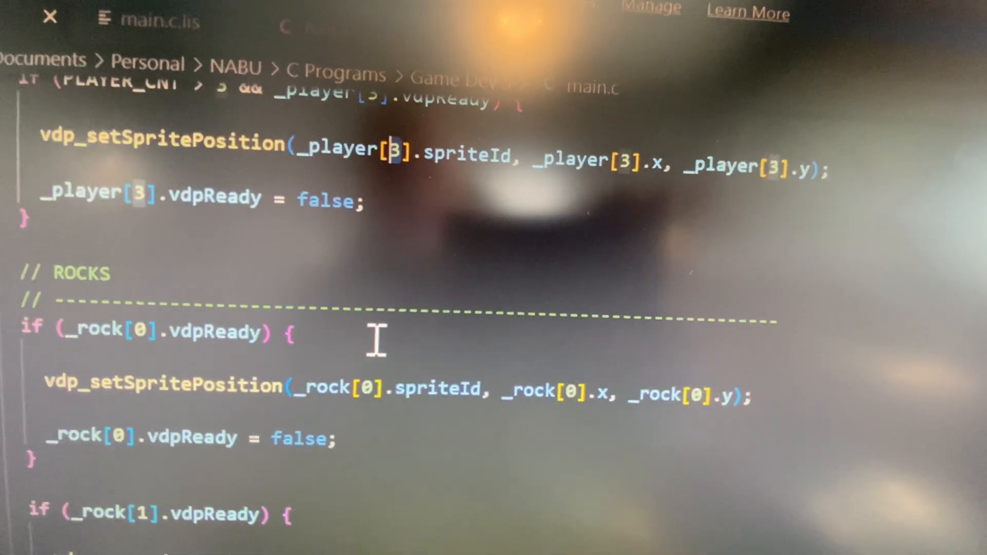
scroll(up, 3)
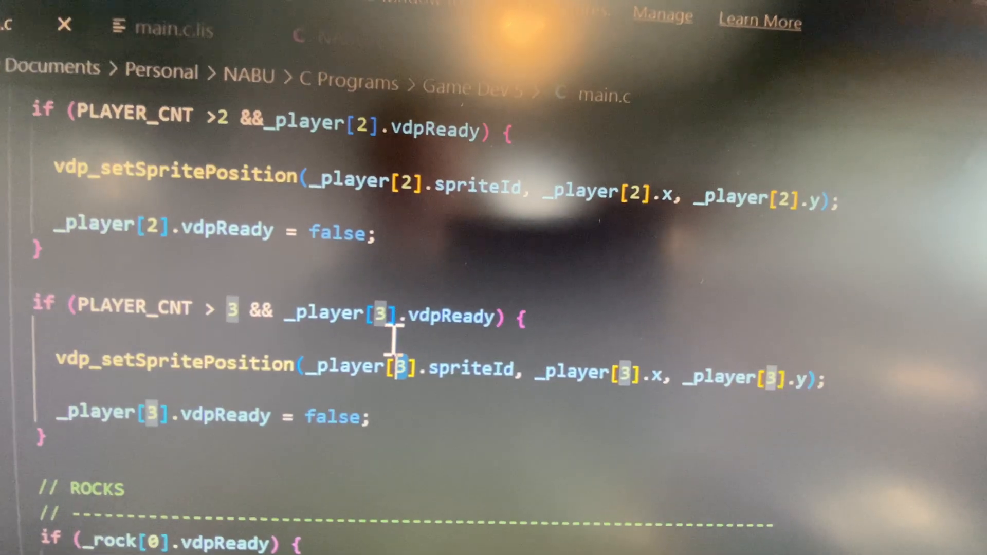
scroll(up, 3)
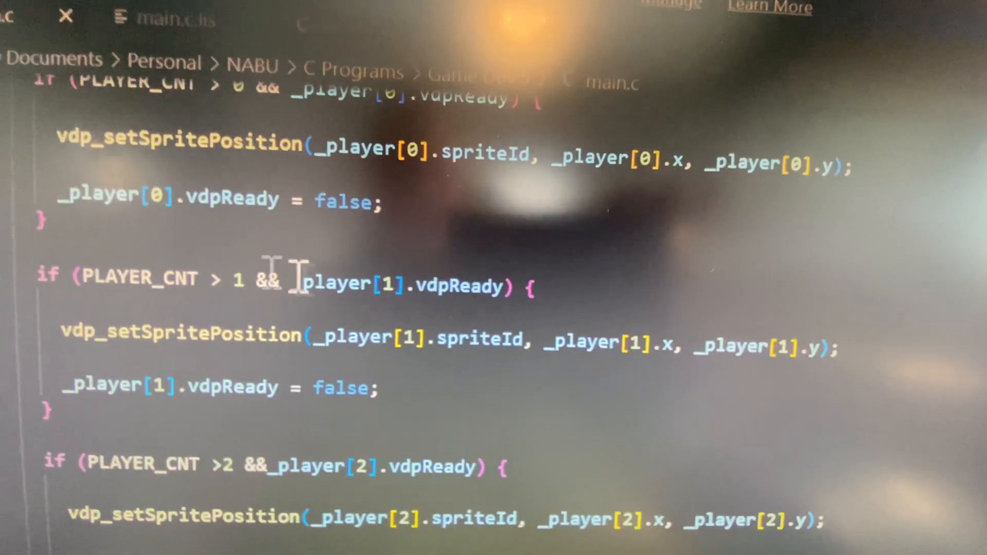
scroll(up, 3)
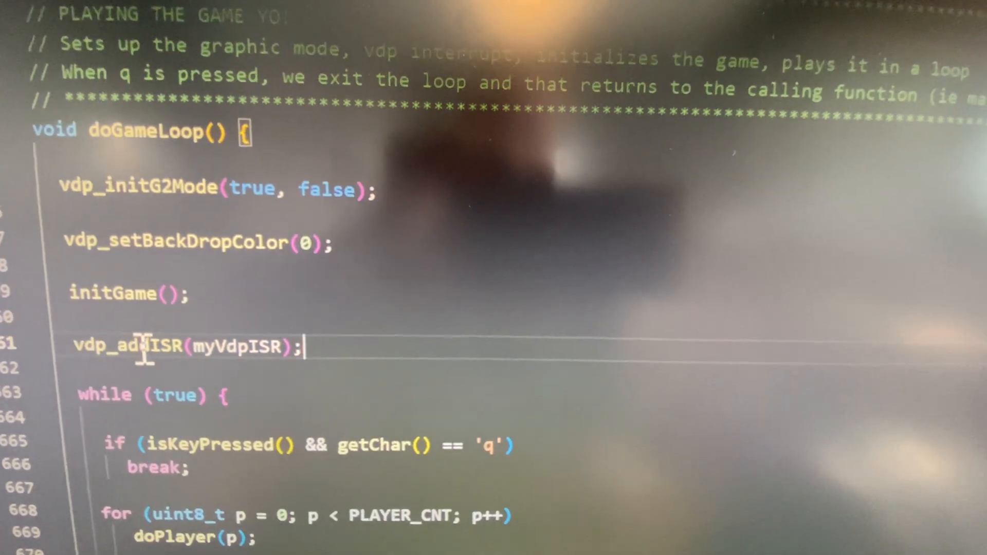
Read through the vdp_addISR body that stores the handler, patches the interrupt vector and enables VDP interrupts
scroll(up, 3)
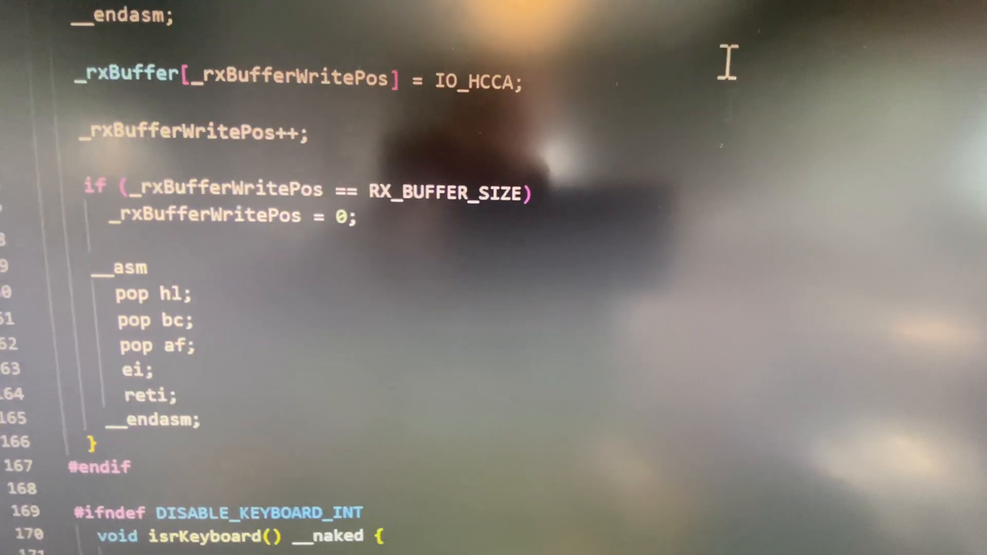
scroll(down, 3)
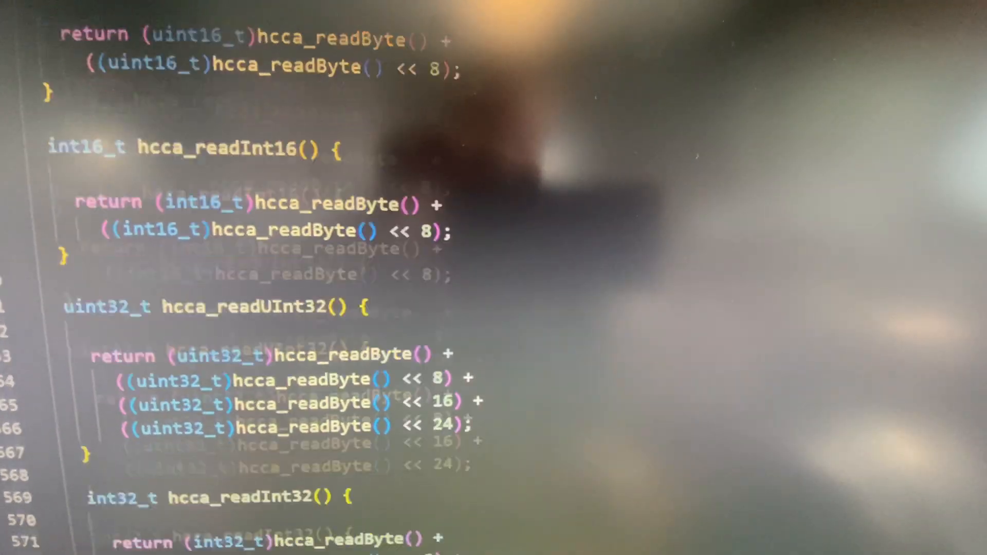
scroll(down, 3)
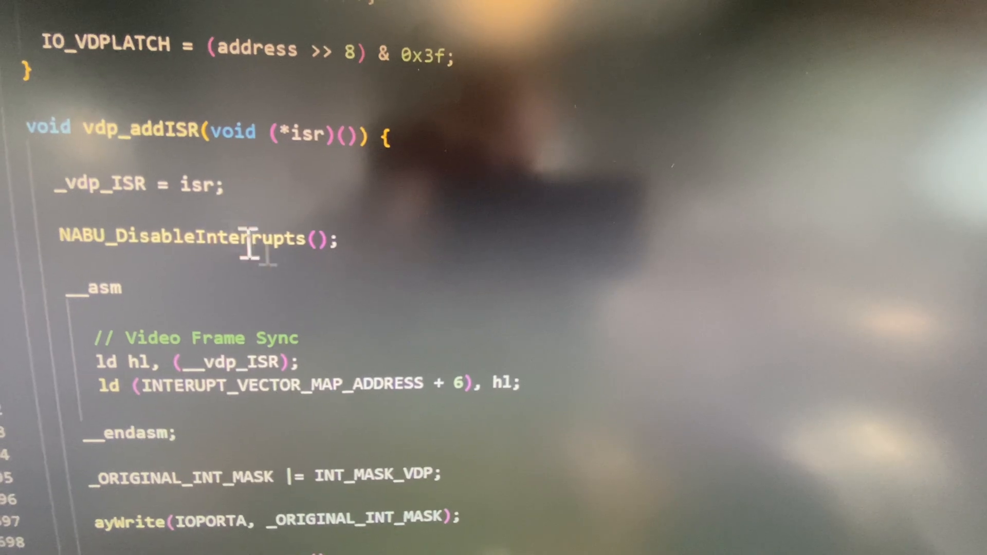
scroll(down, 3)
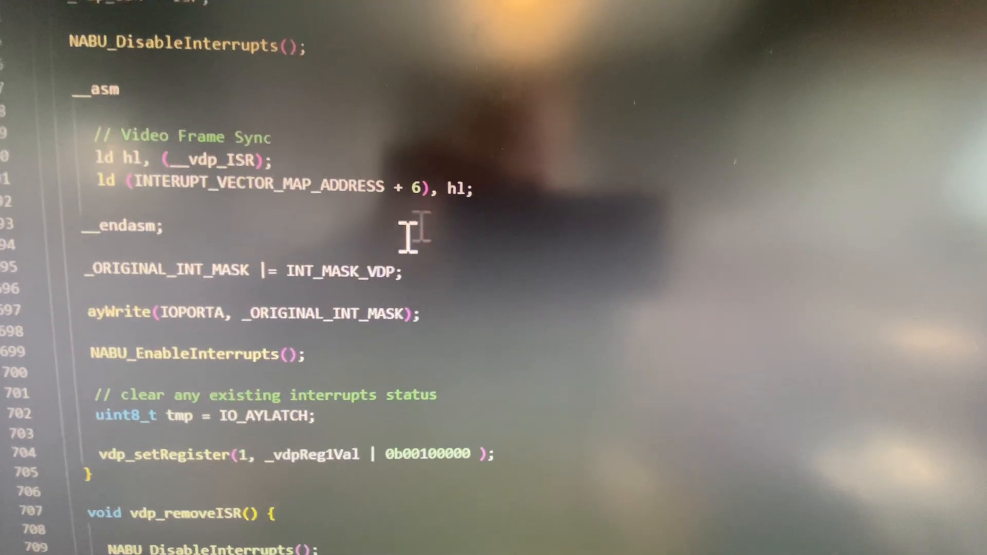
scroll(up, 3)
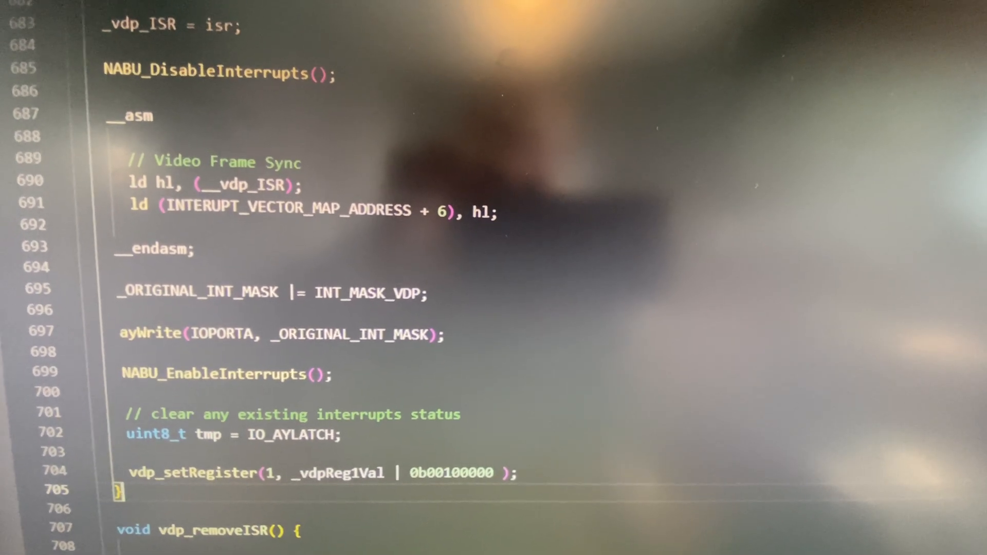
Bring doGameLoop's while (true) loop of player, rock and collision calls into view, ending at vdp_removeISR
scroll(up, 3)
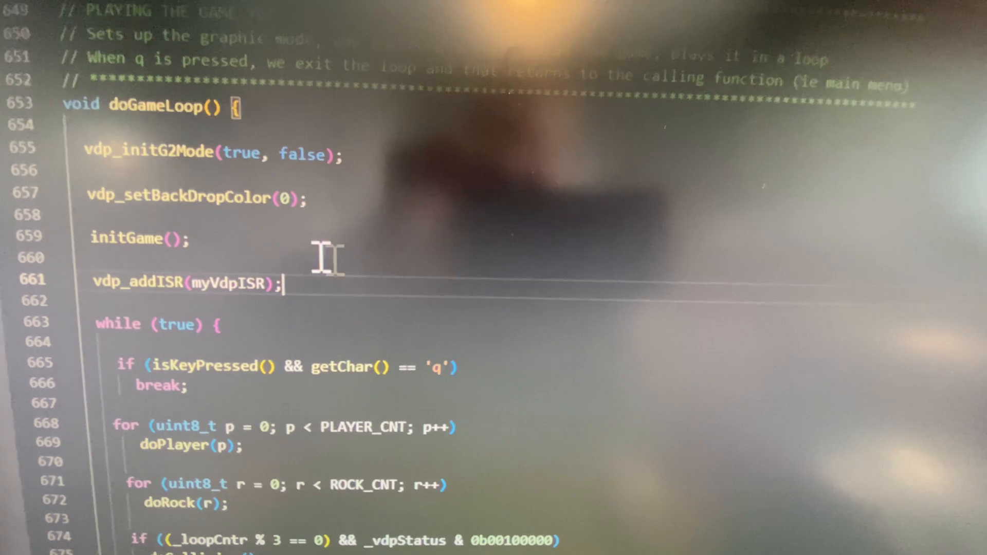
scroll(up, 3)
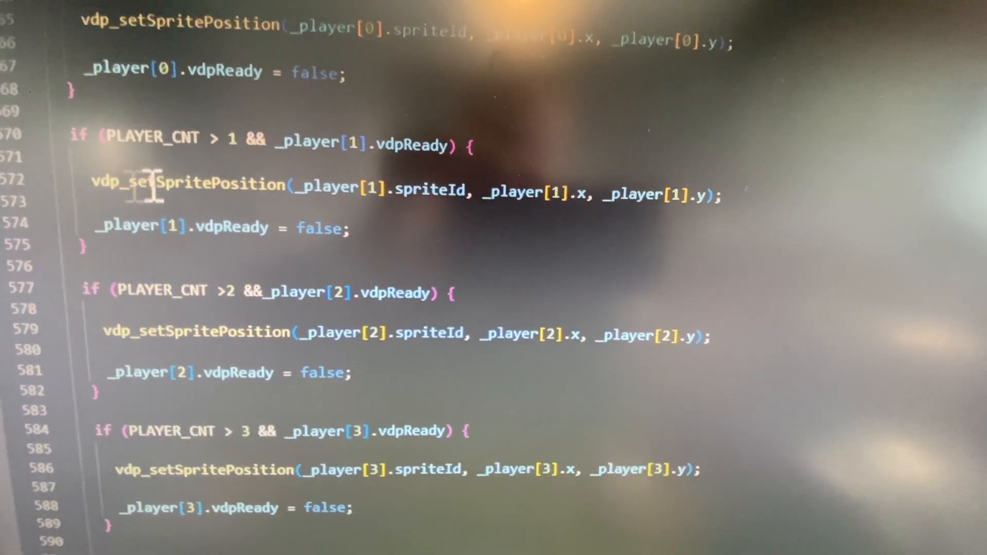
scroll(up, 3)
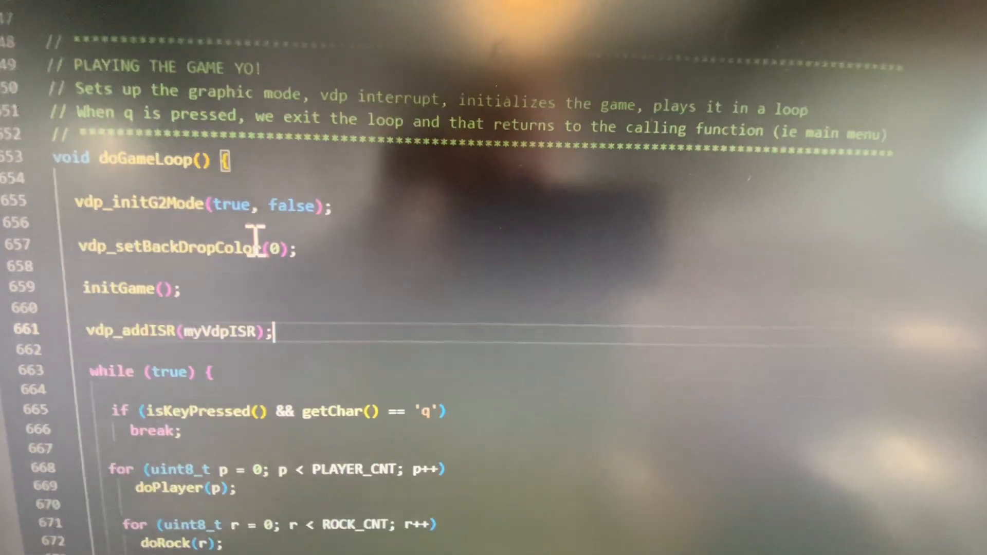
scroll(down, 3)
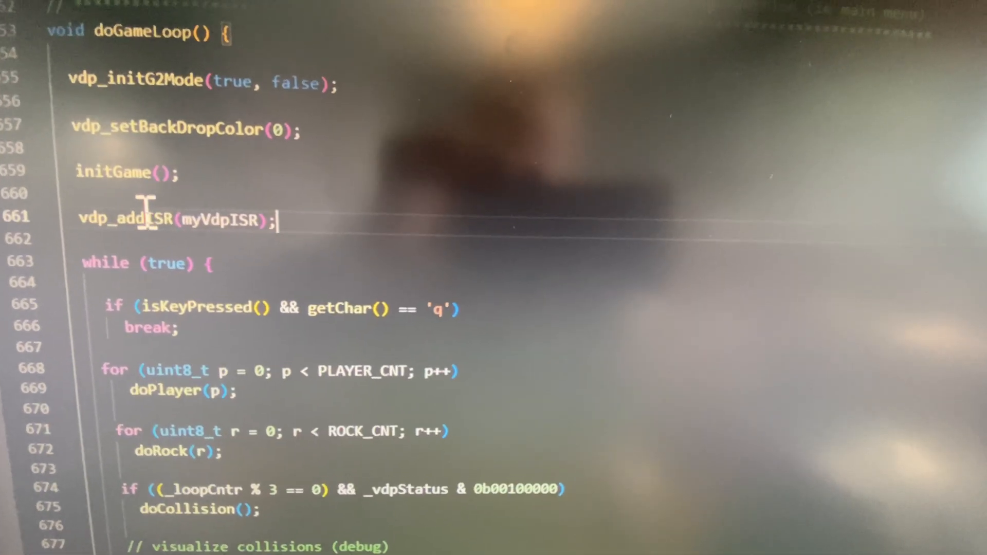
scroll(down, 3)
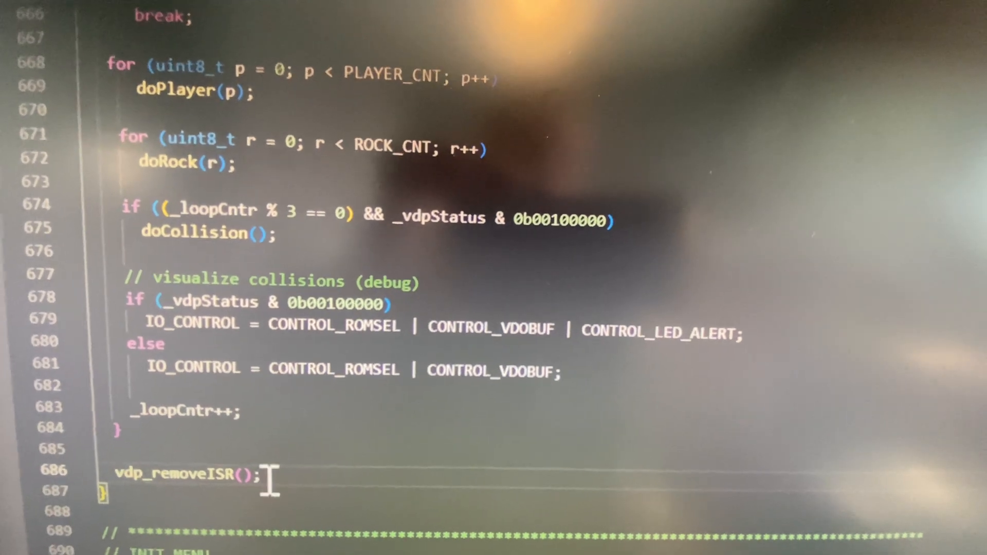
scroll(up, 3)
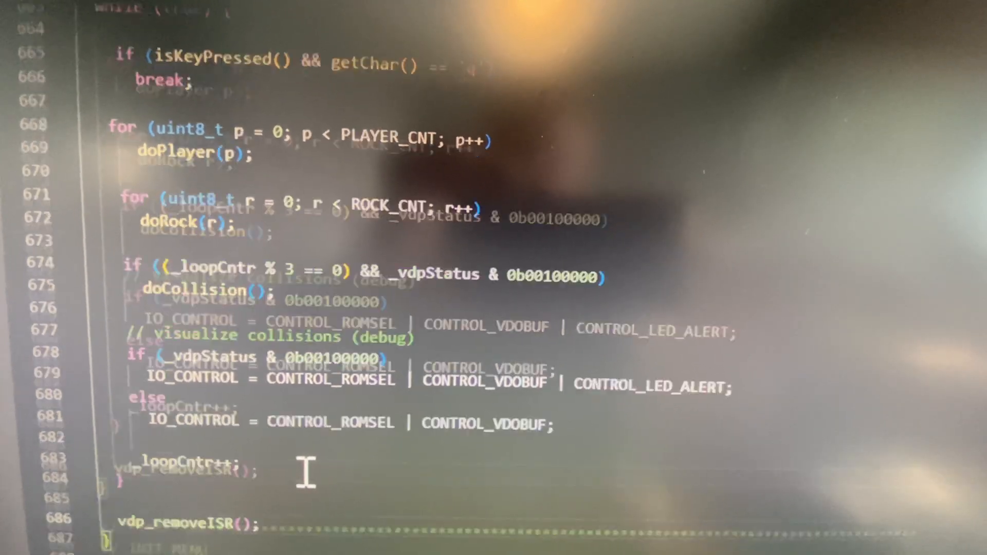
scroll(up, 3)
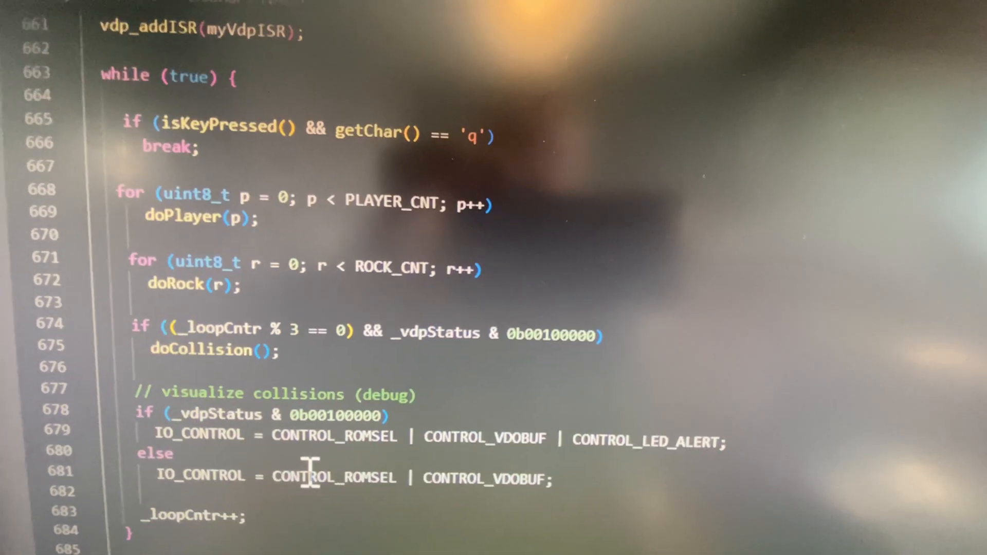
scroll(up, 3)
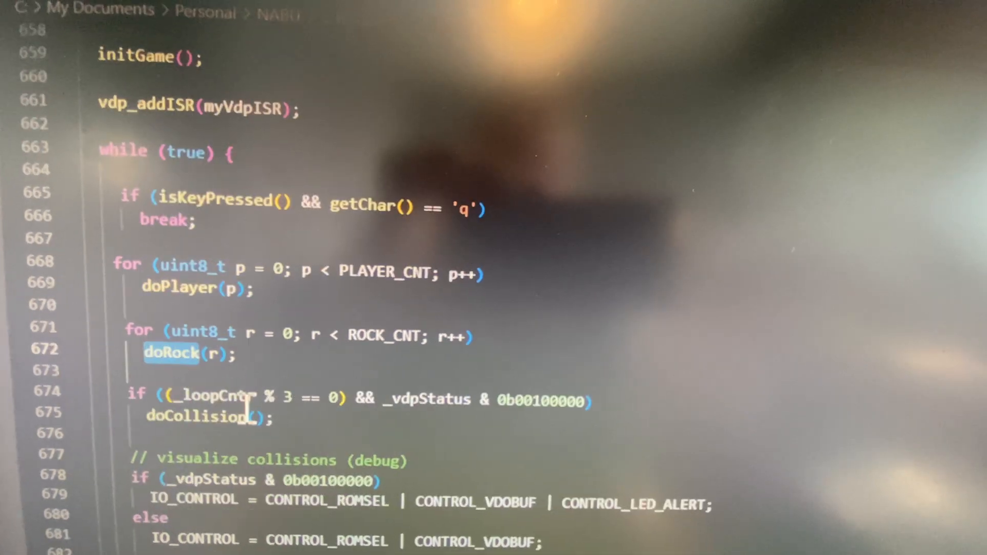
Select _vdpStatus in the collision check and go up to its volatile bool declaration near the top of main.c
double_click(428, 397)
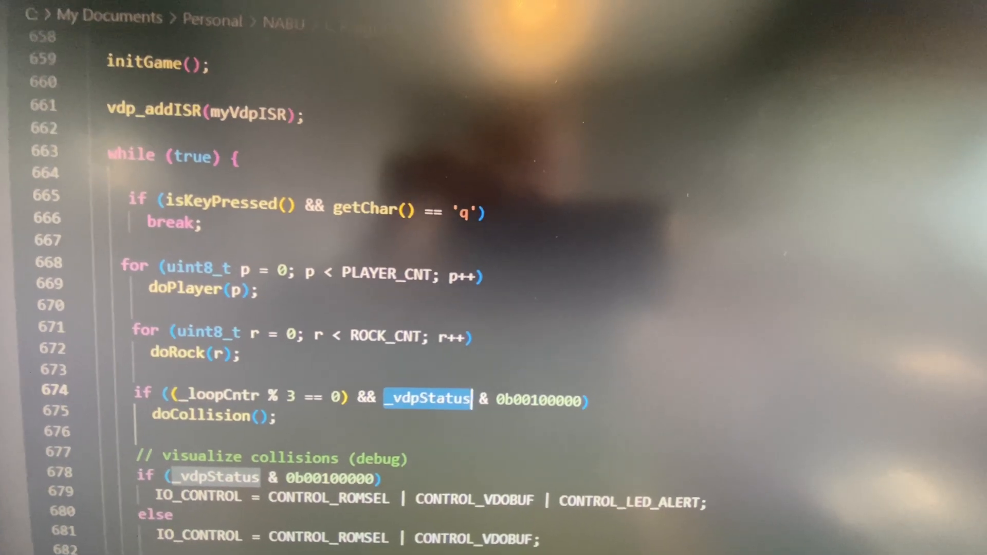
scroll(up, 3)
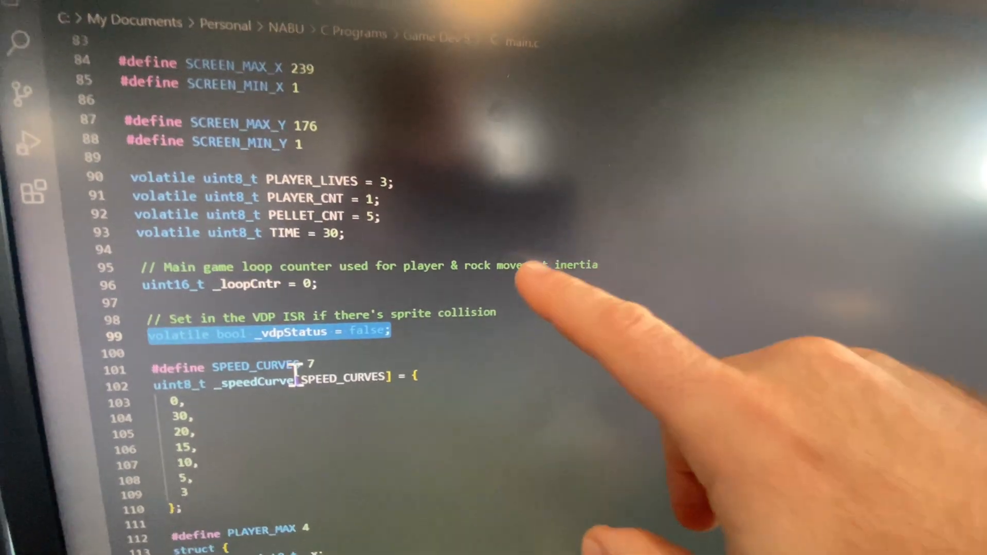
Scroll past initGame and the asteroid sprite init to the Joy_Up case in doPlayer
scroll(down, 3)
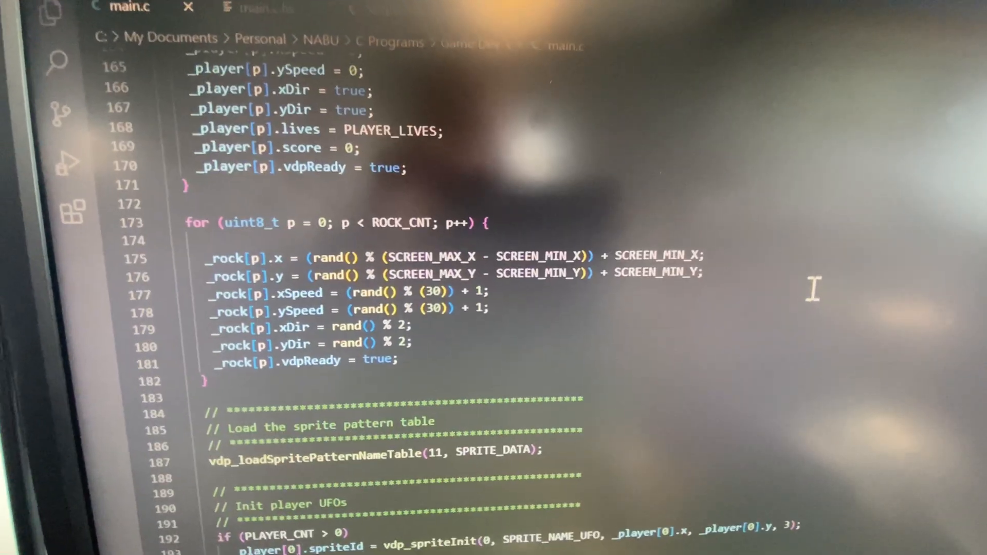
scroll(down, 3)
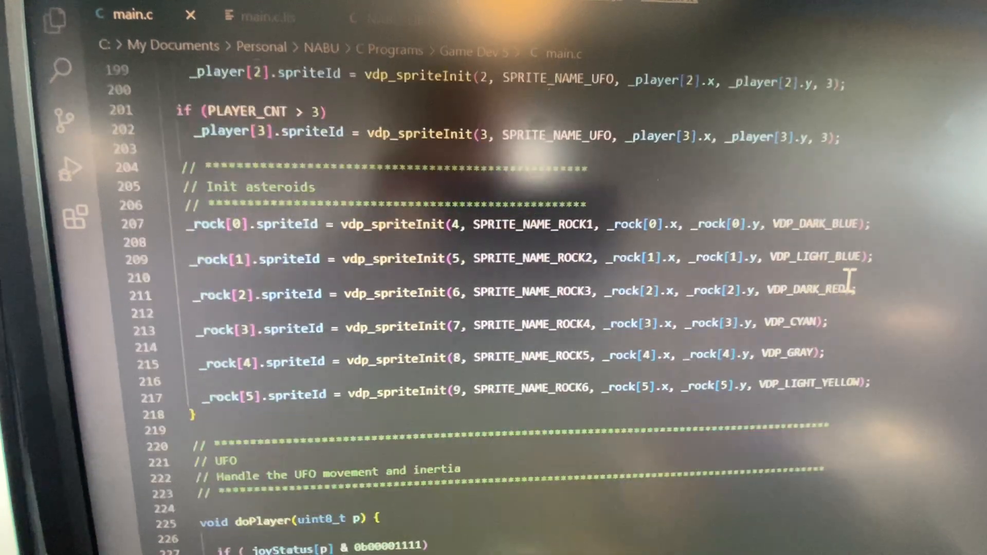
scroll(down, 3)
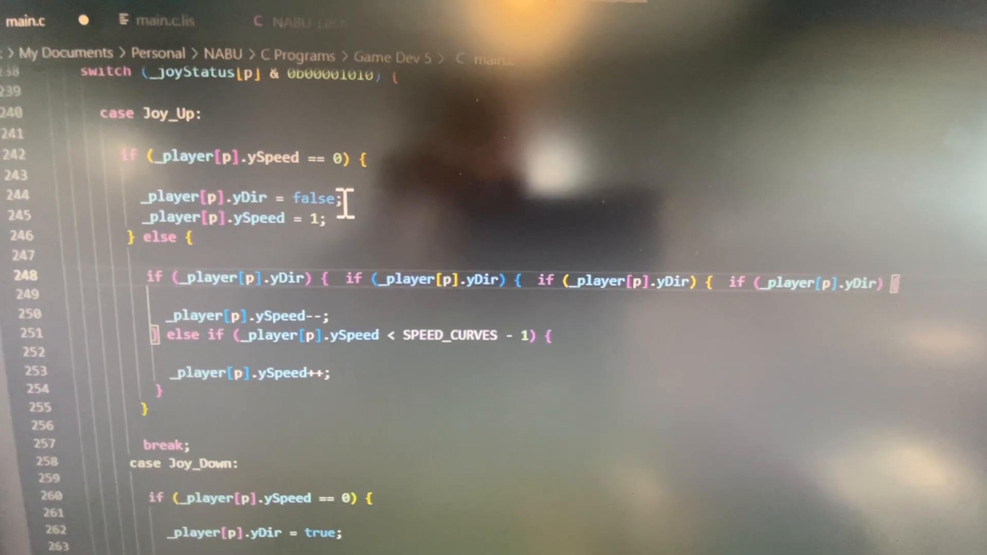
Bring the player struct at lines 112–125 into view, ending with its volatile vdpReady flag
scroll(up, 3)
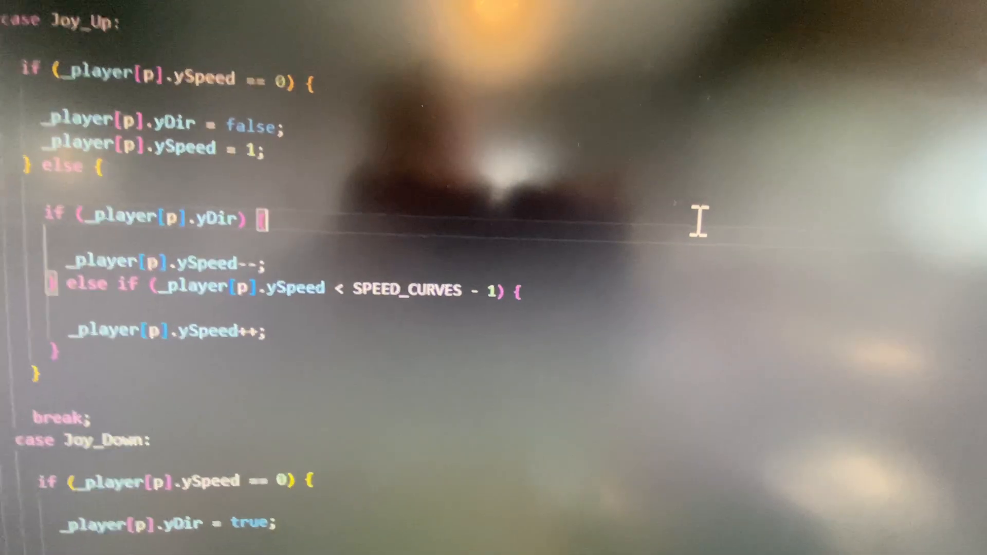
scroll(up, 3)
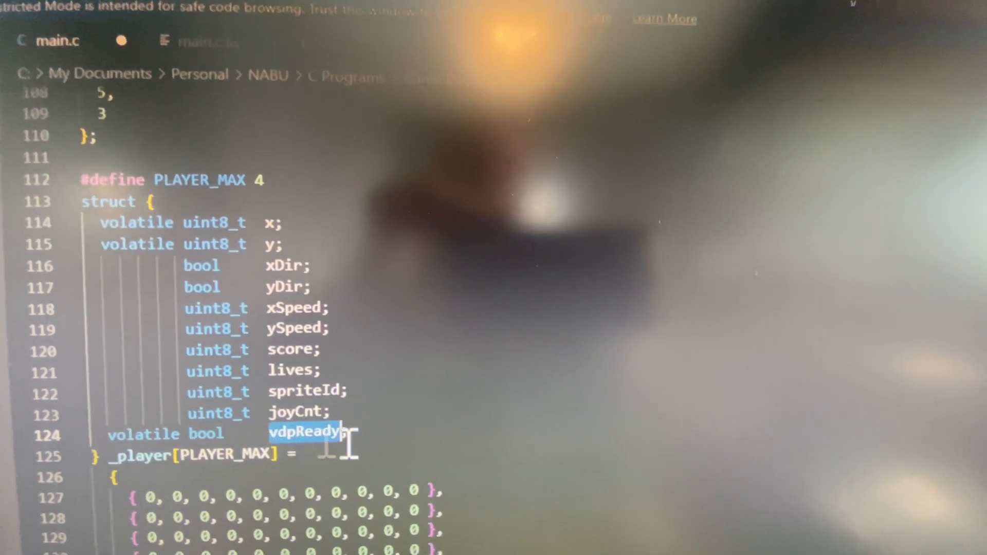
Follow the ISR and doPlayer's needsRedraw code that sets each player's vdpReady flag
scroll(down, 3)
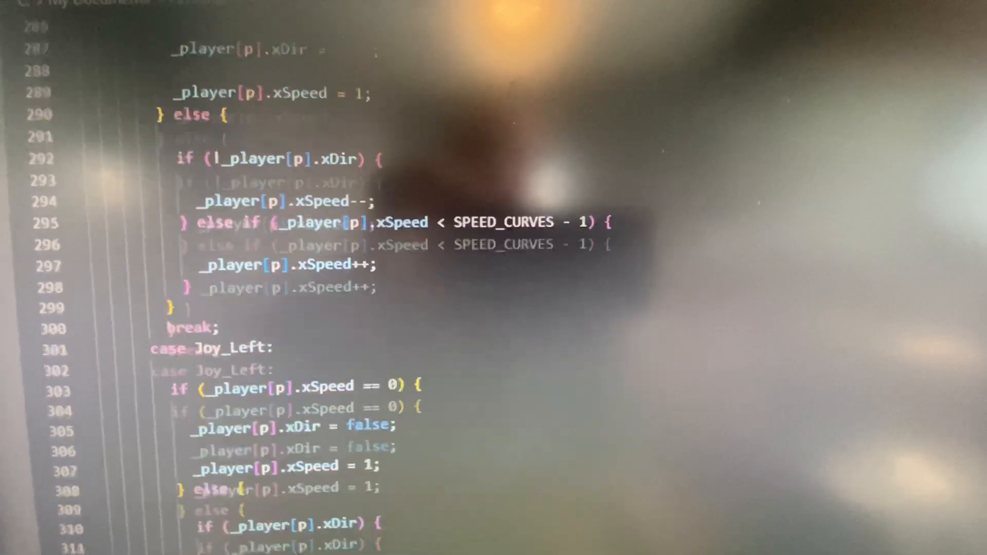
scroll(down, 3)
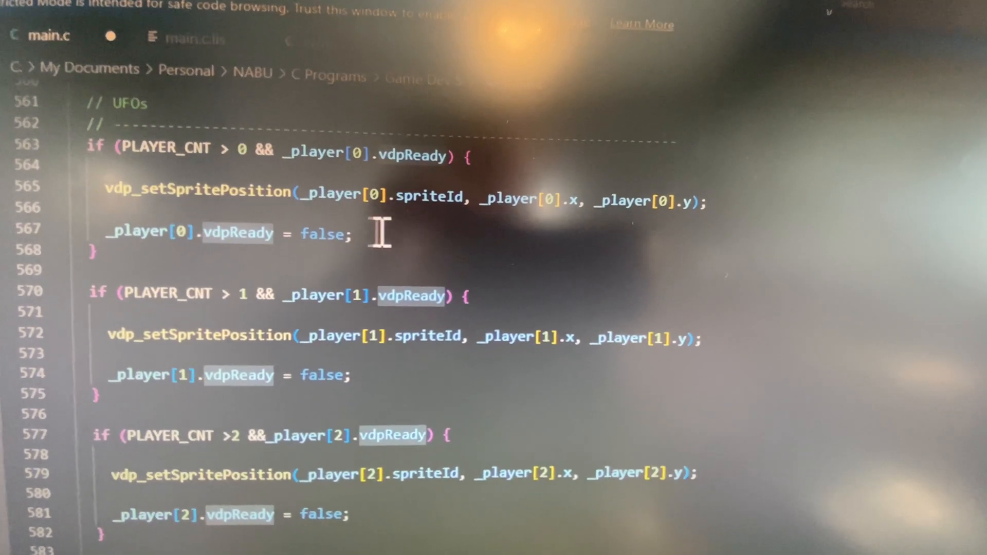
scroll(up, 3)
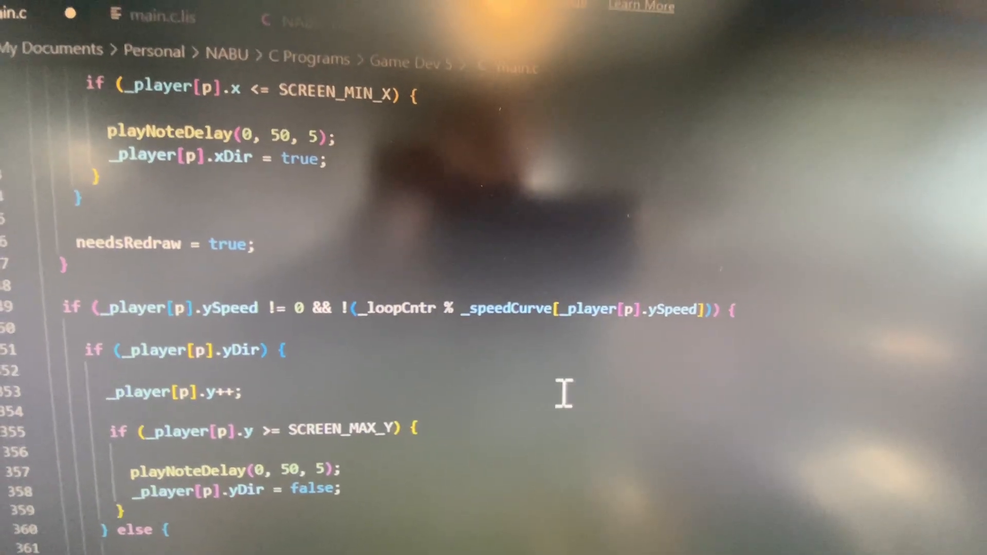
scroll(up, 3)
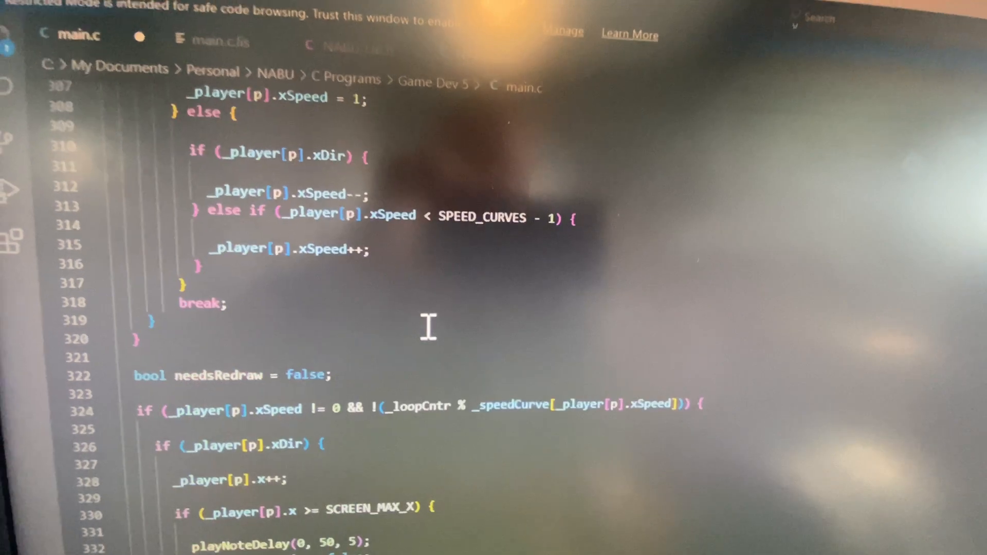
scroll(up, 3)
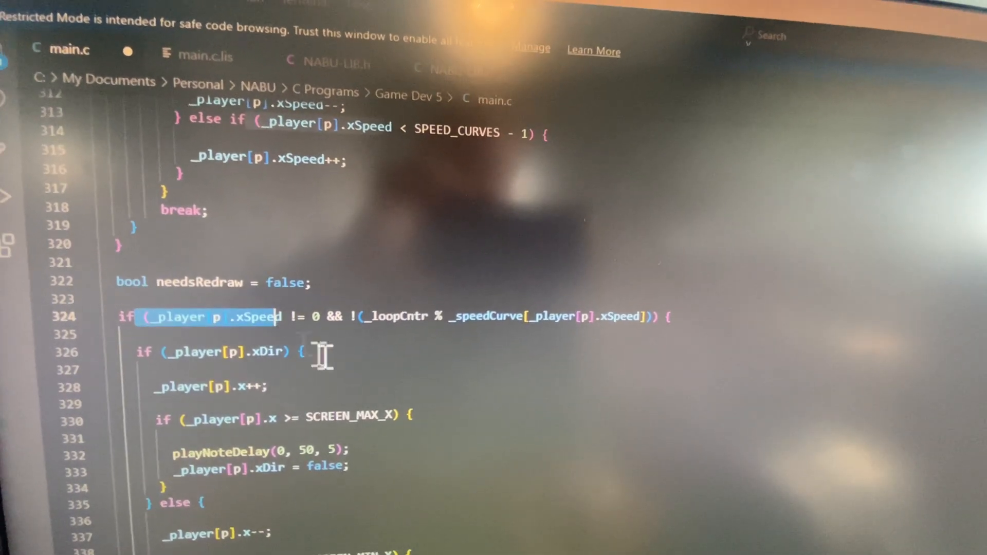
scroll(down, 3)
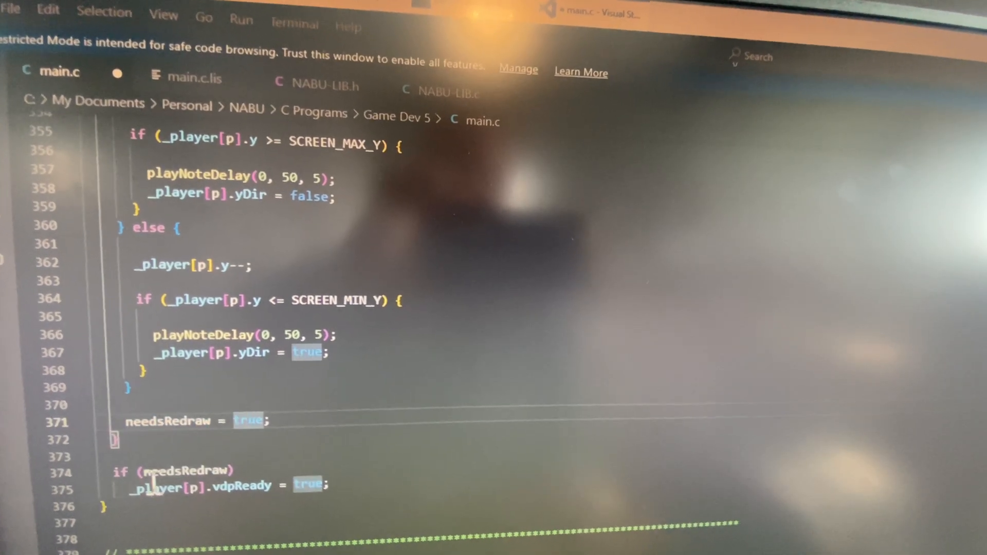
scroll(down, 3)
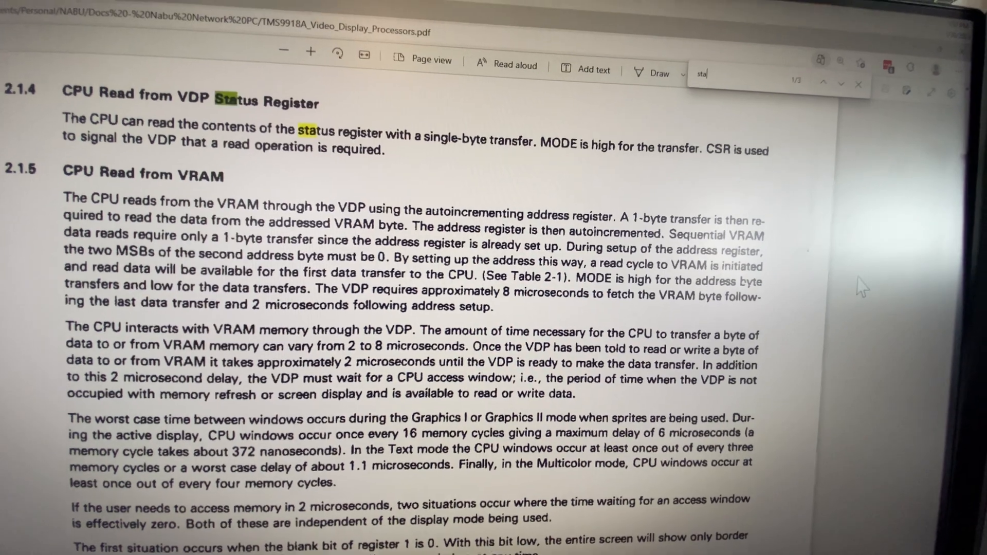
Search the datasheet for "status" and reach the Status register bit layout in Figure 2-3 VDP Registers
text(tus)
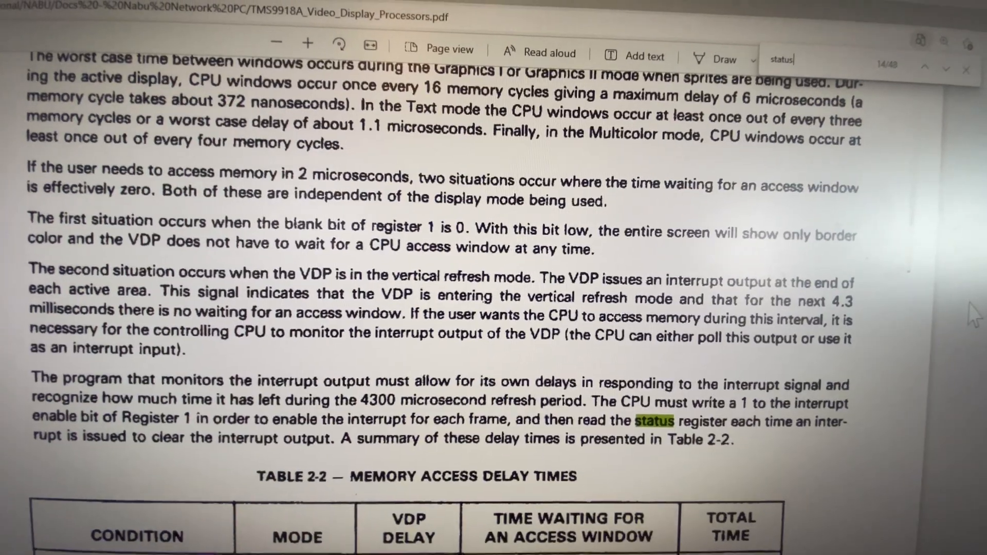
scroll(down, 3)
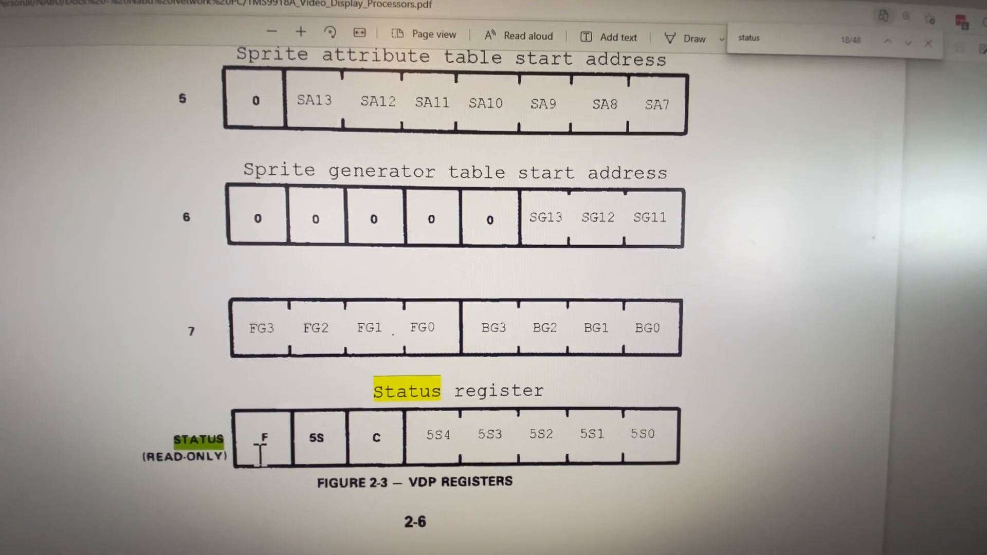
Scroll the datasheet past the control register figures to section 2.3 Status Register, then return to VS Code
scroll(up, 3)
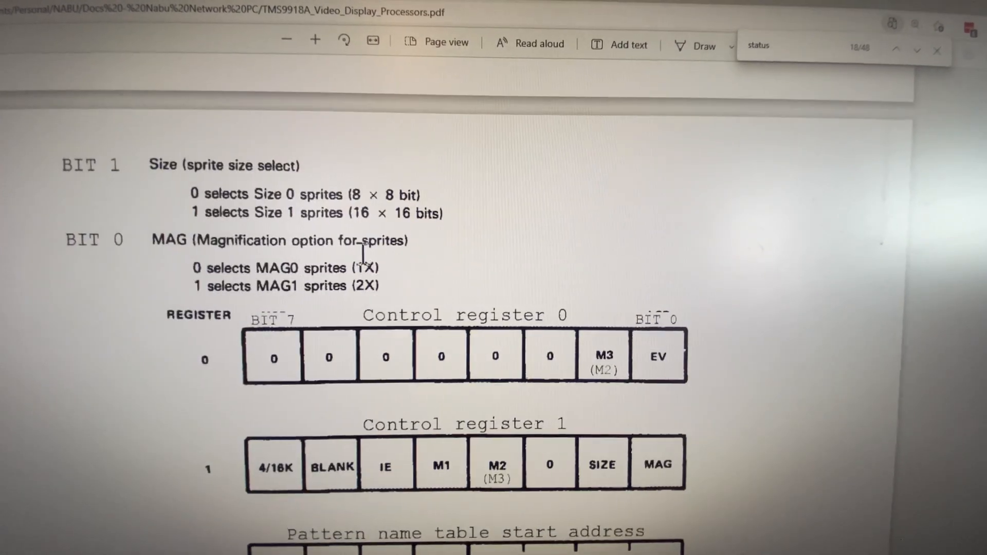
scroll(down, 3)
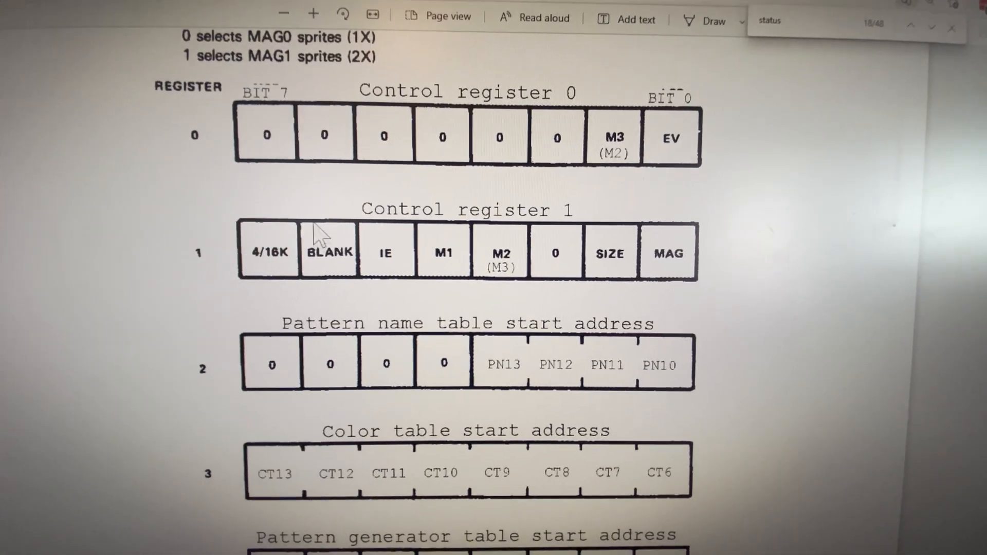
scroll(down, 3)
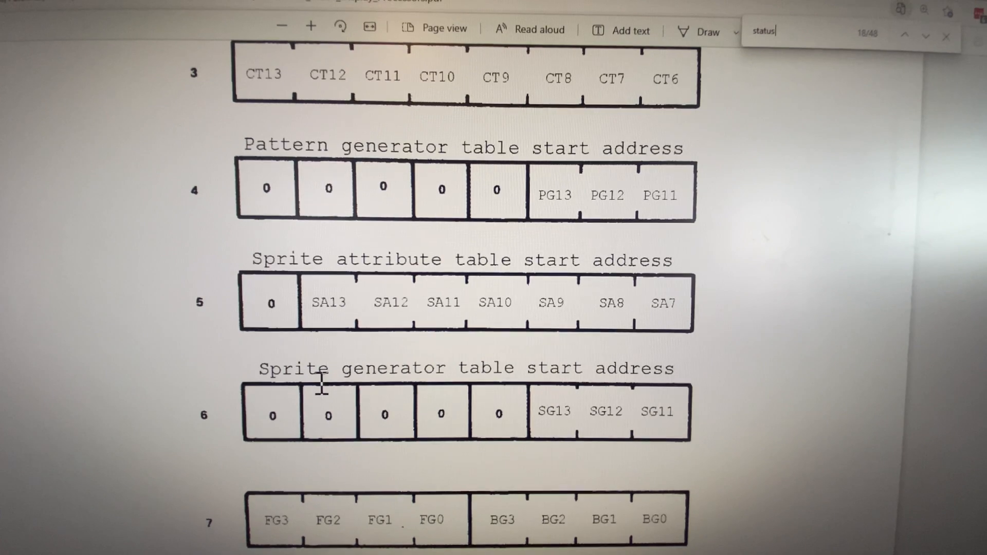
scroll(down, 3)
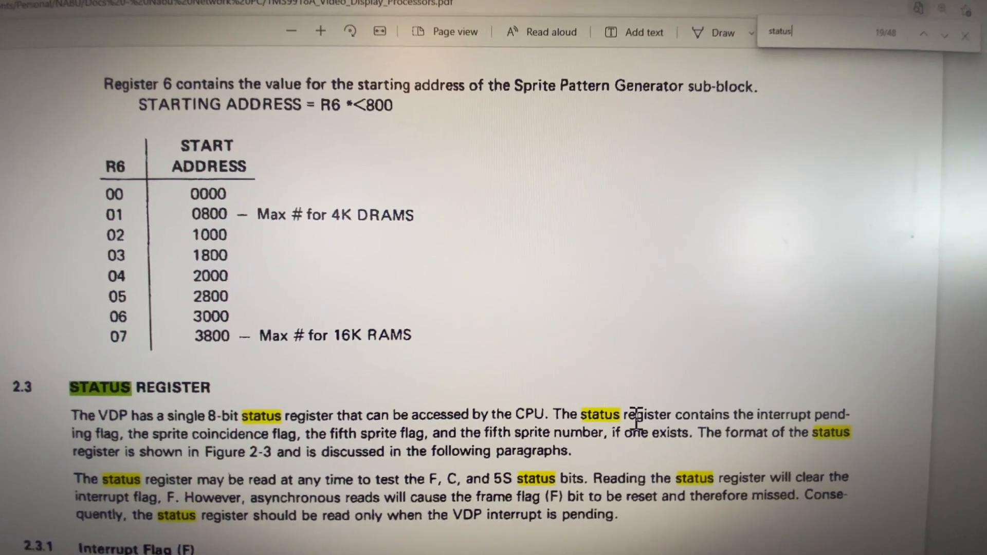
click(924, 33)
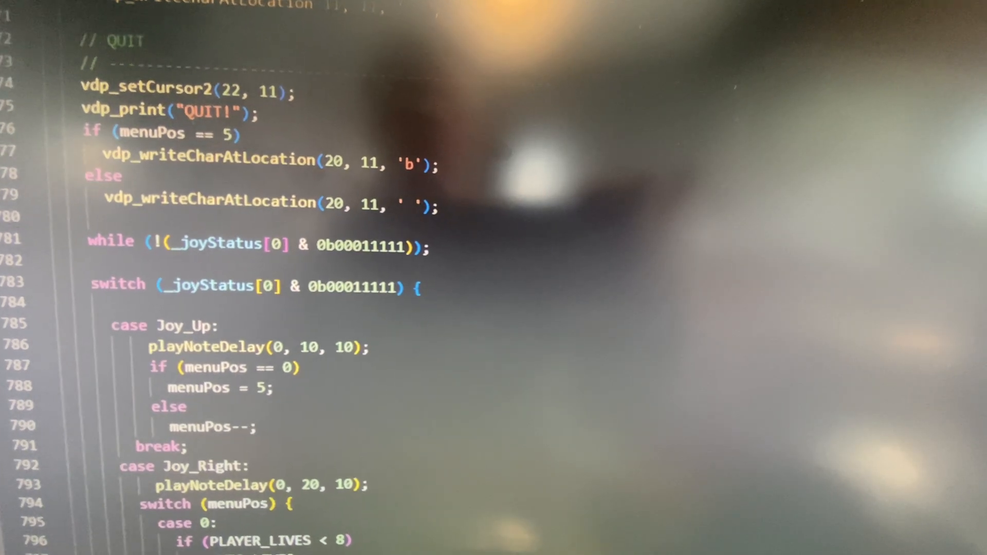
Scroll main.c up past the ISR storing IO_VDPLATCH in _vdpStatus to initGame's player and rock setup
scroll(down, 3)
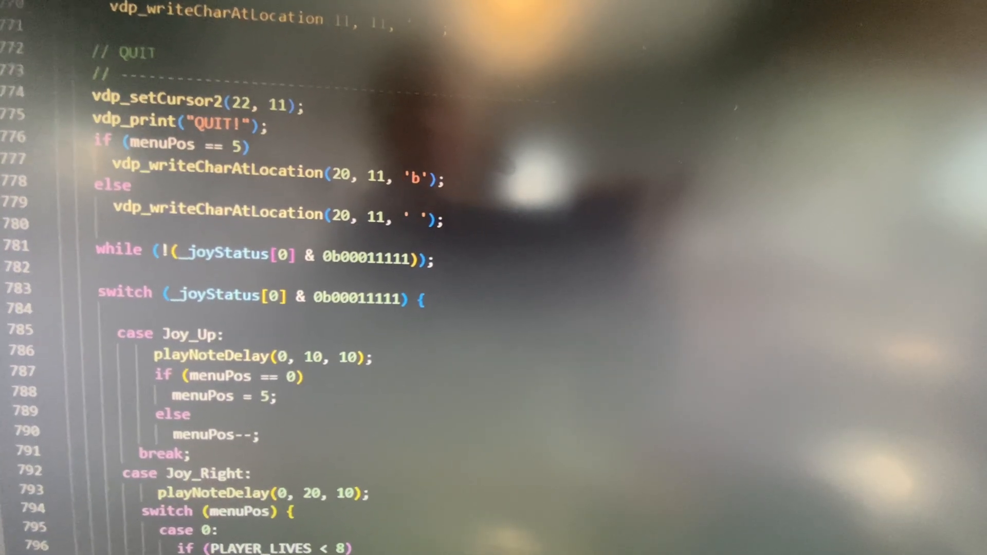
scroll(up, 3)
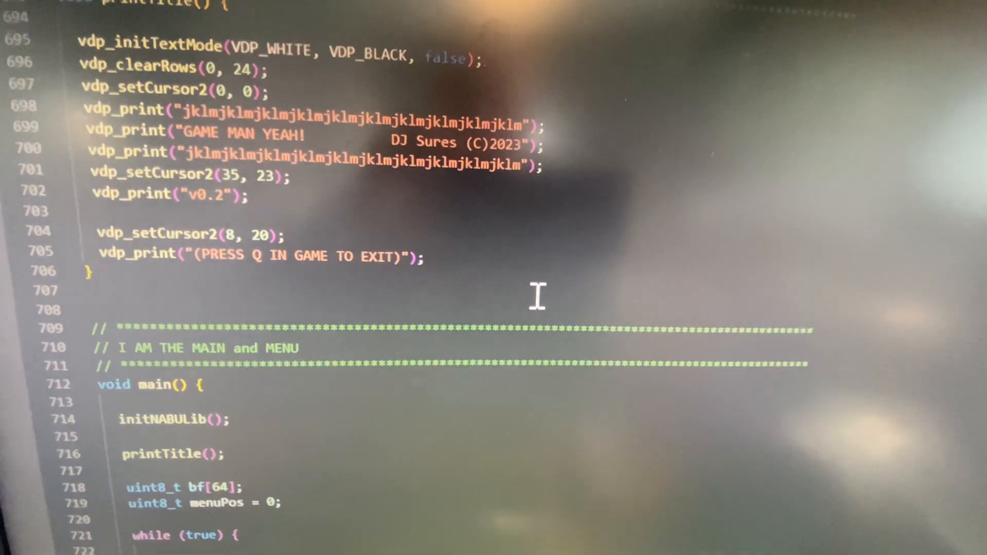
scroll(up, 3)
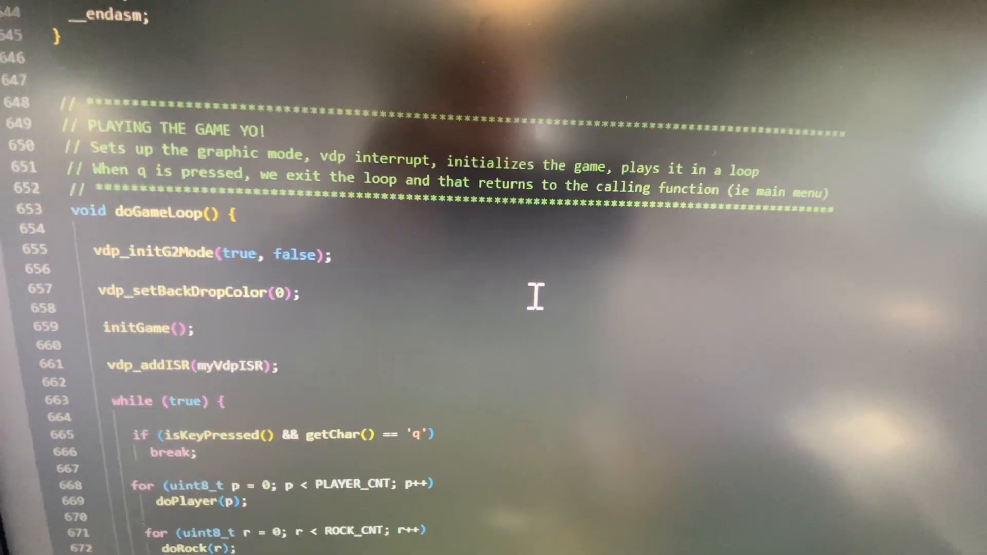
scroll(up, 3)
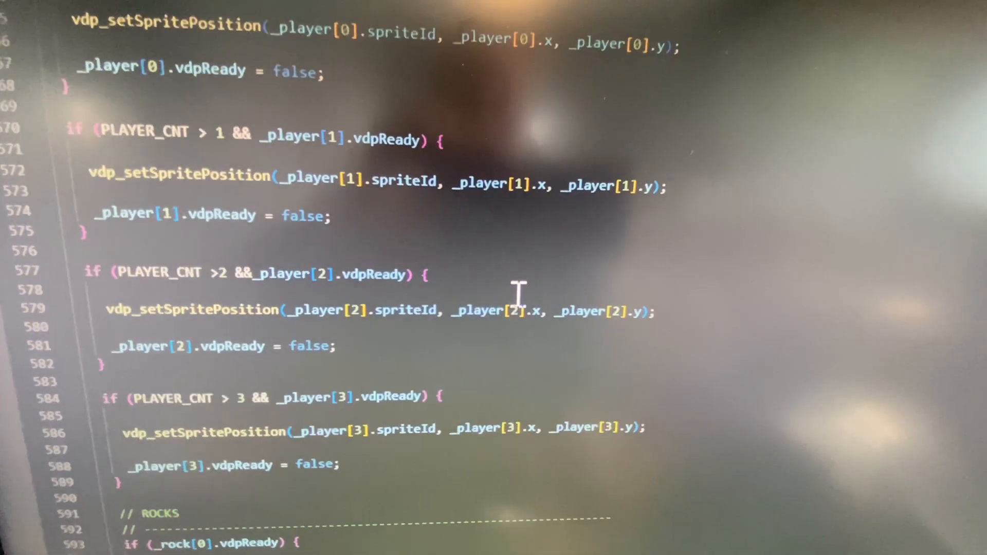
scroll(up, 3)
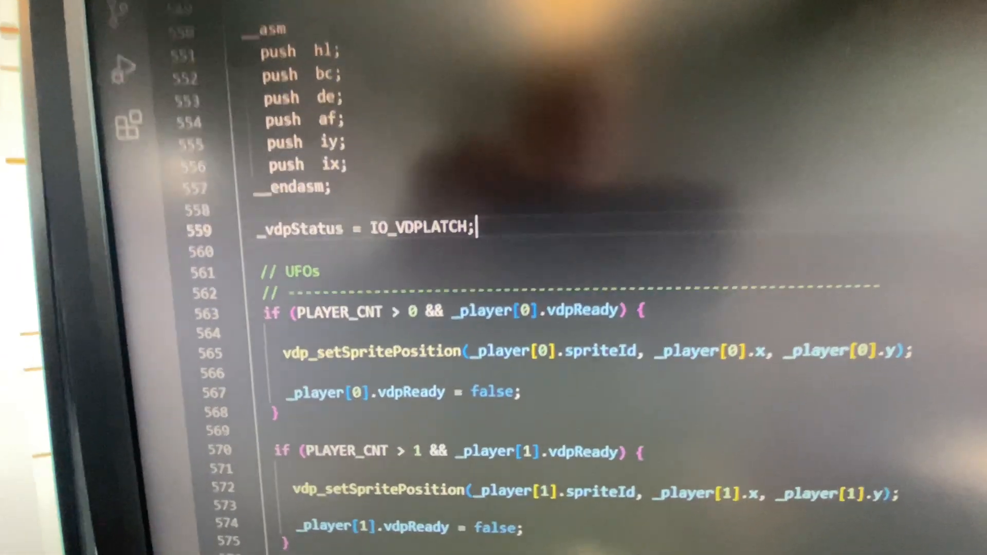
scroll(up, 3)
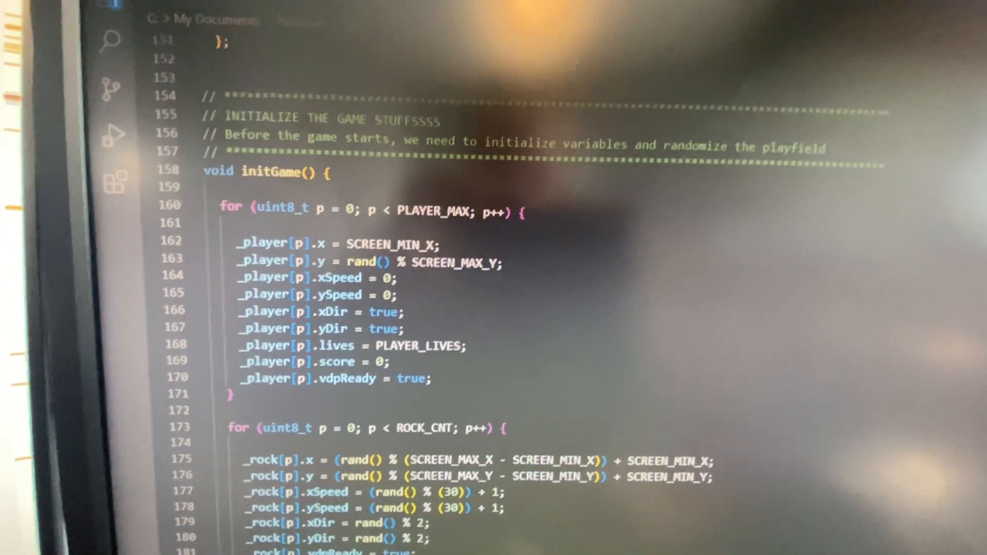